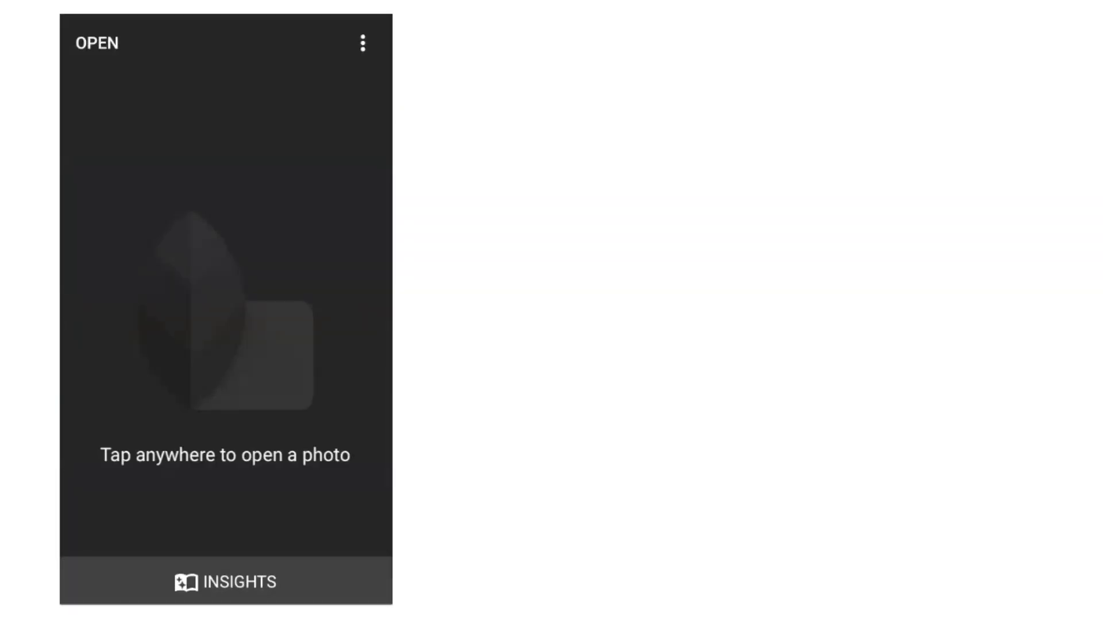
# - Open the two-bottles photo and apply a Tune Image pass raising brightness and highlights
pyautogui.click(225, 309)
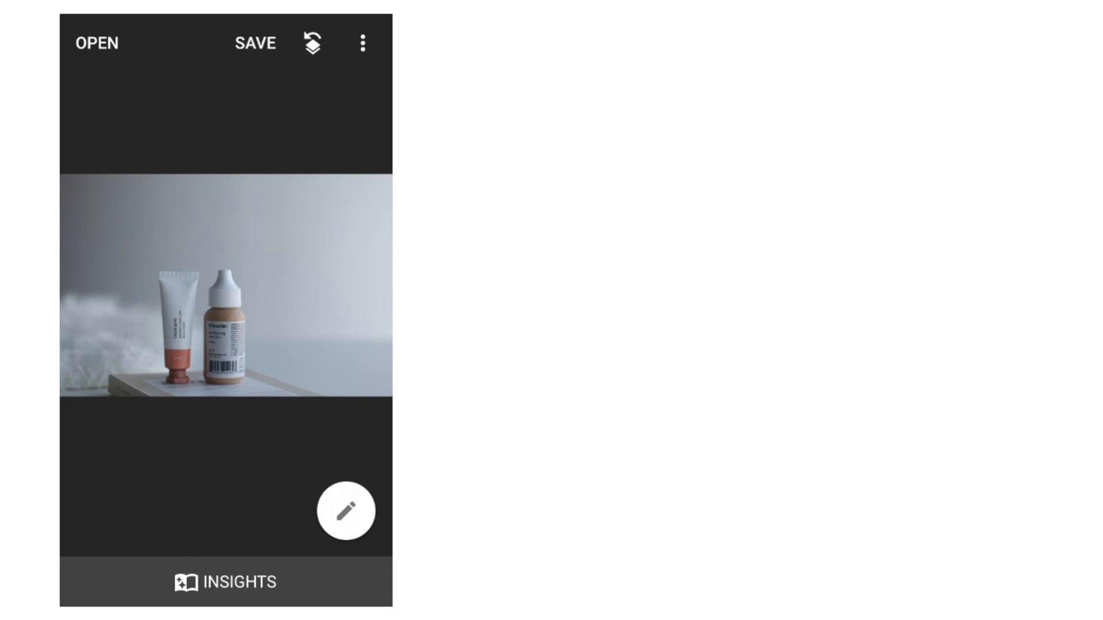
pyautogui.click(346, 511)
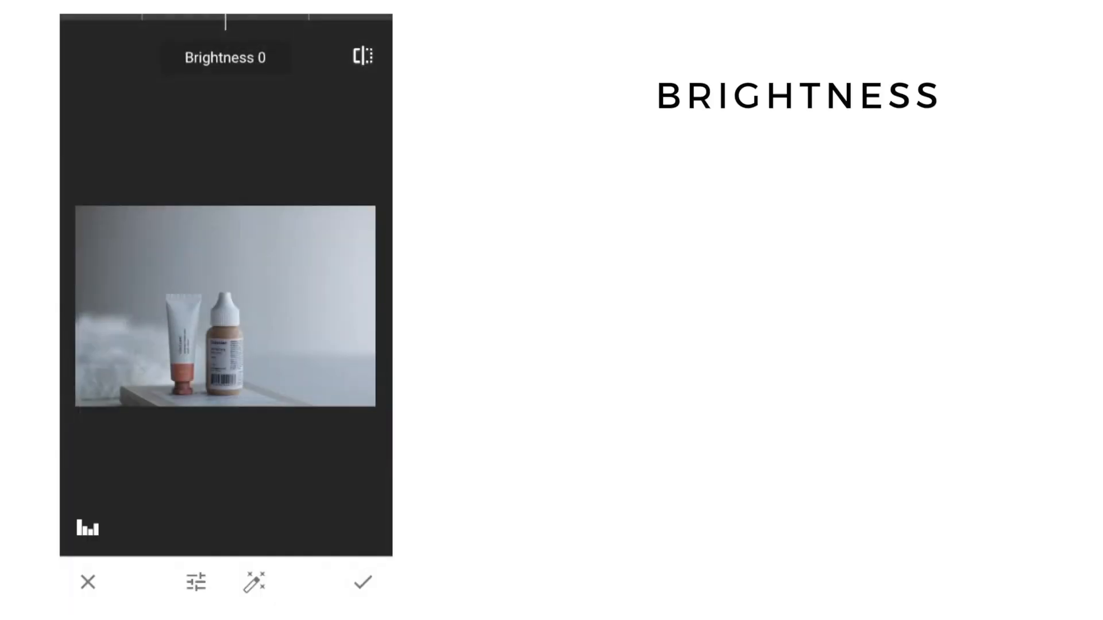
pyautogui.moveTo(221, 20); pyautogui.dragTo(243, 20)
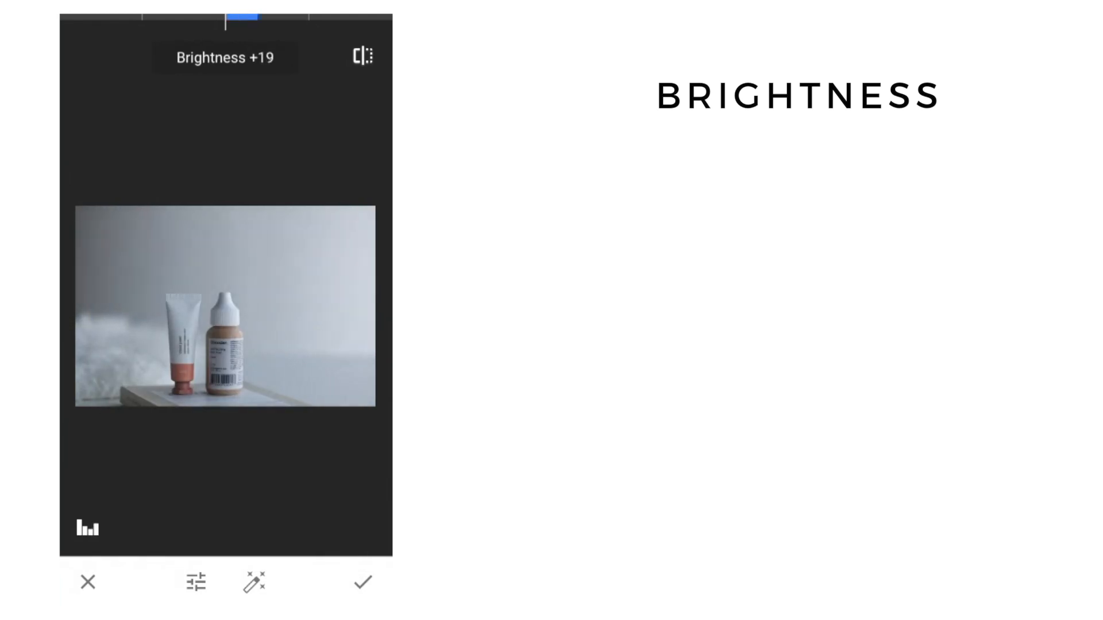
pyautogui.moveTo(261, 15); pyautogui.dragTo(224, 15)
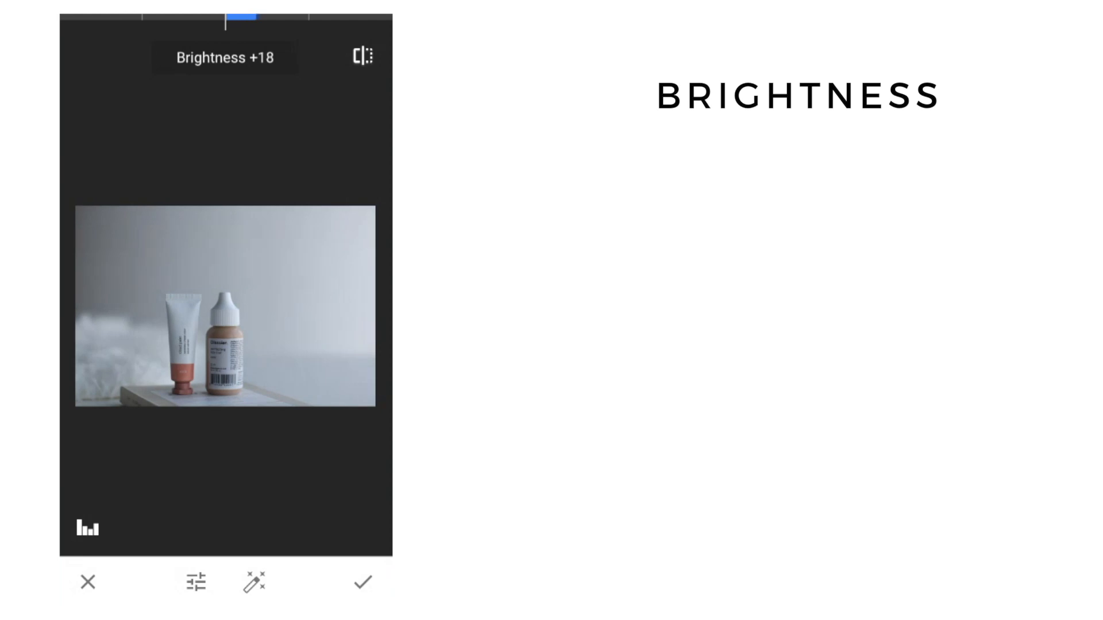
pyautogui.moveTo(221, 20); pyautogui.dragTo(296, 20)
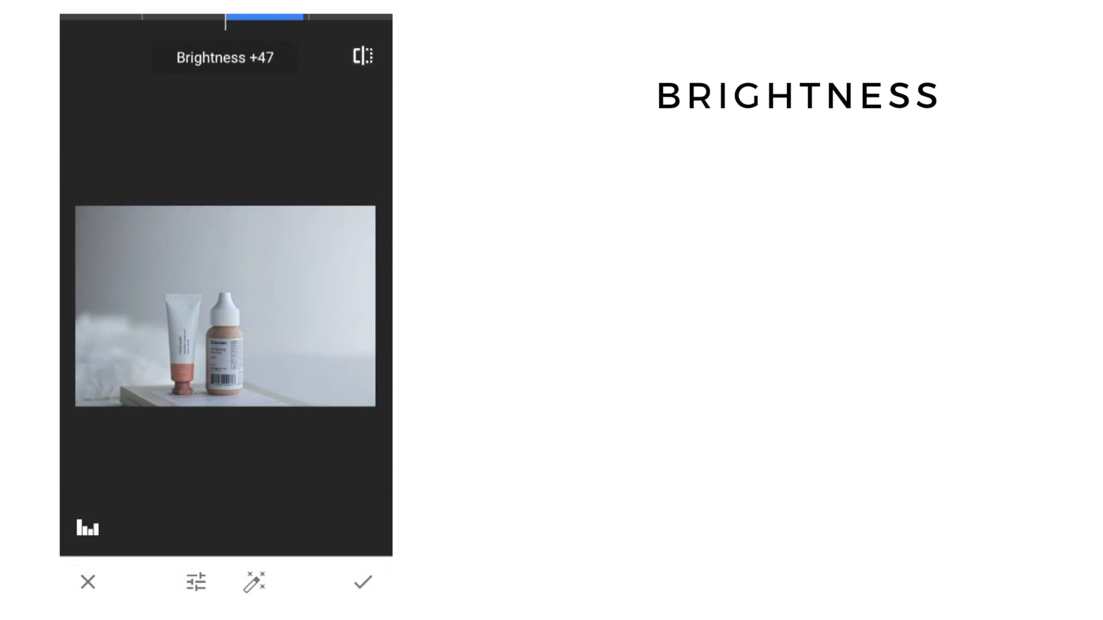
pyautogui.moveTo(226, 19); pyautogui.dragTo(281, 19)
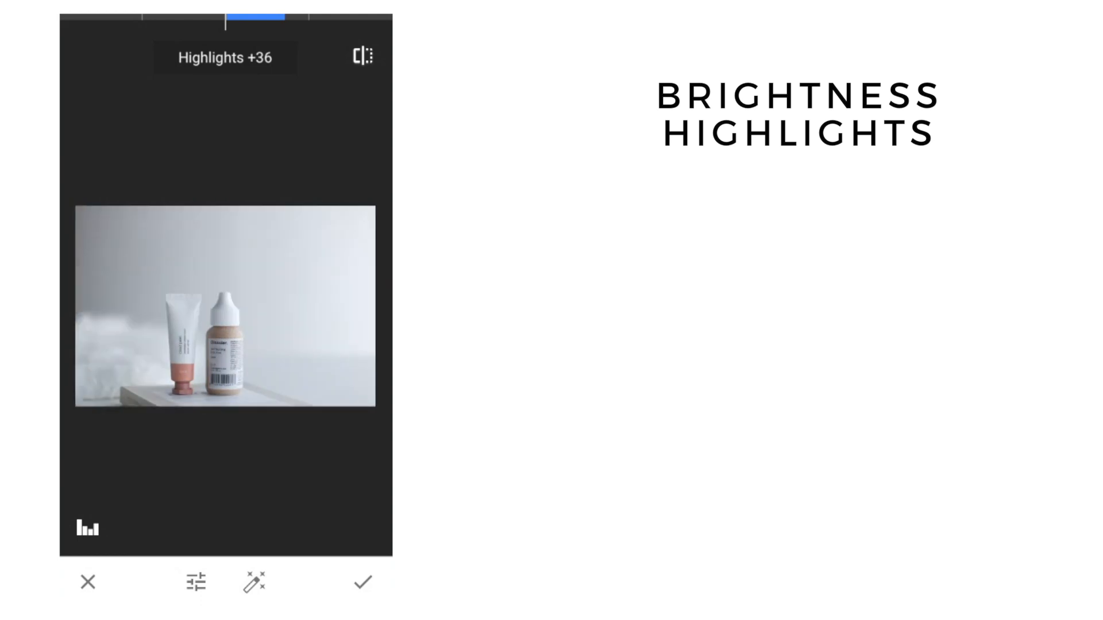
pyautogui.click(362, 581)
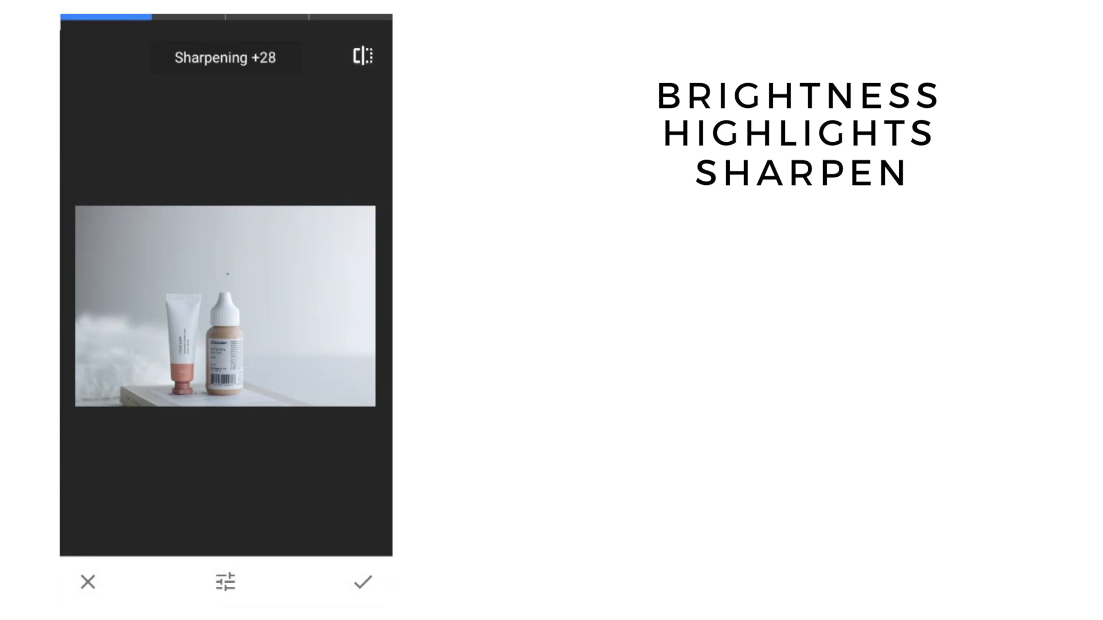
# - Apply sharpening to the bottles photo with the Details tool
pyautogui.click(361, 582)
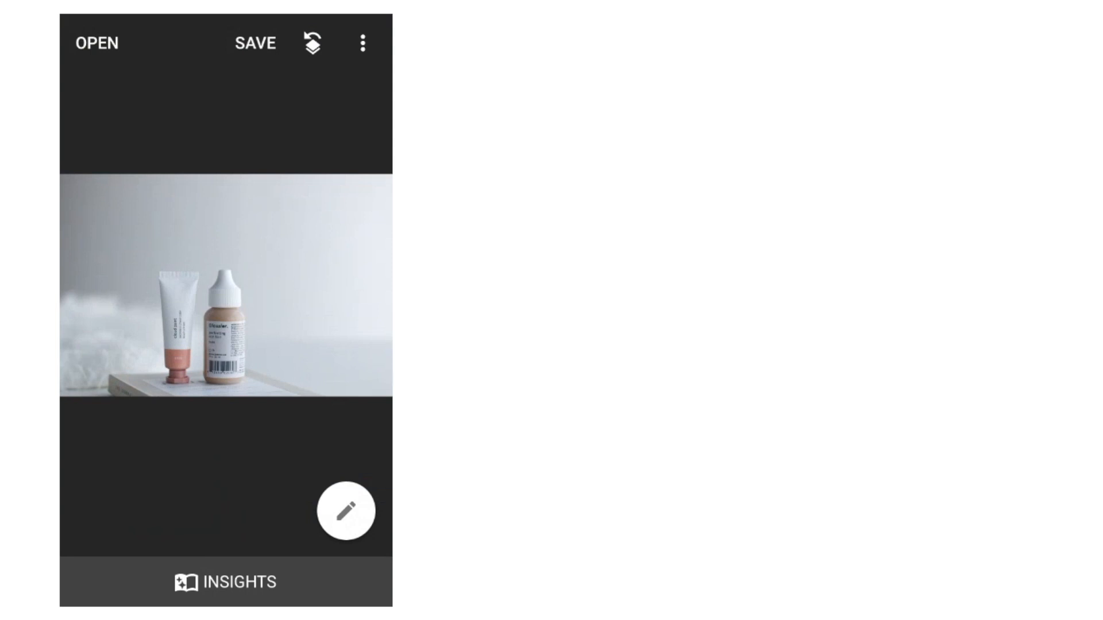
# - Save the edited bottles photo
pyautogui.click(255, 42)
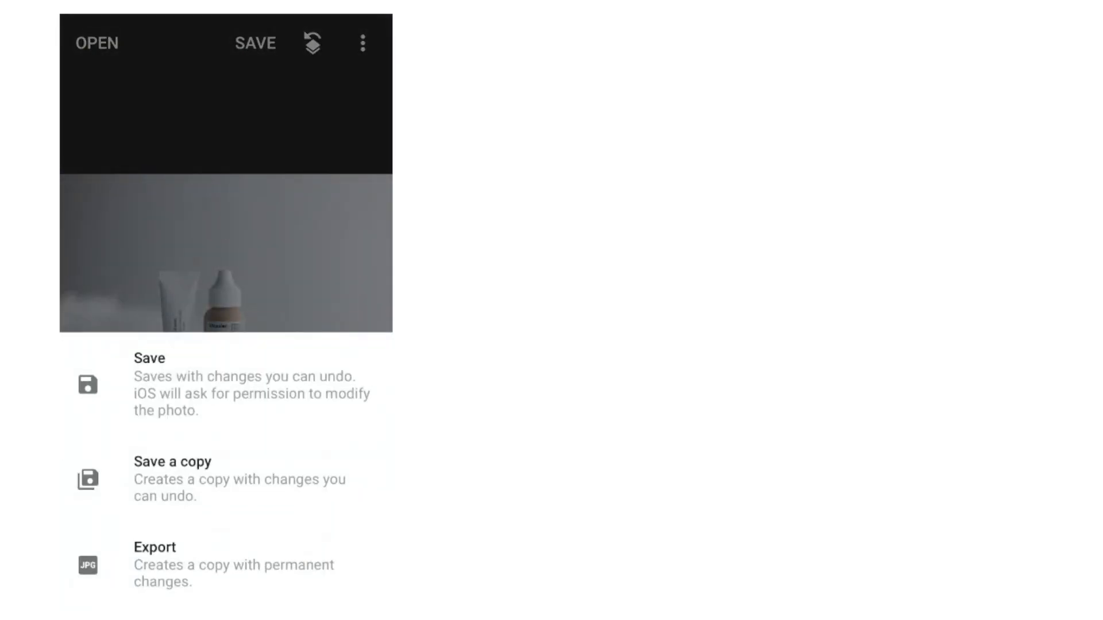
pyautogui.click(148, 358)
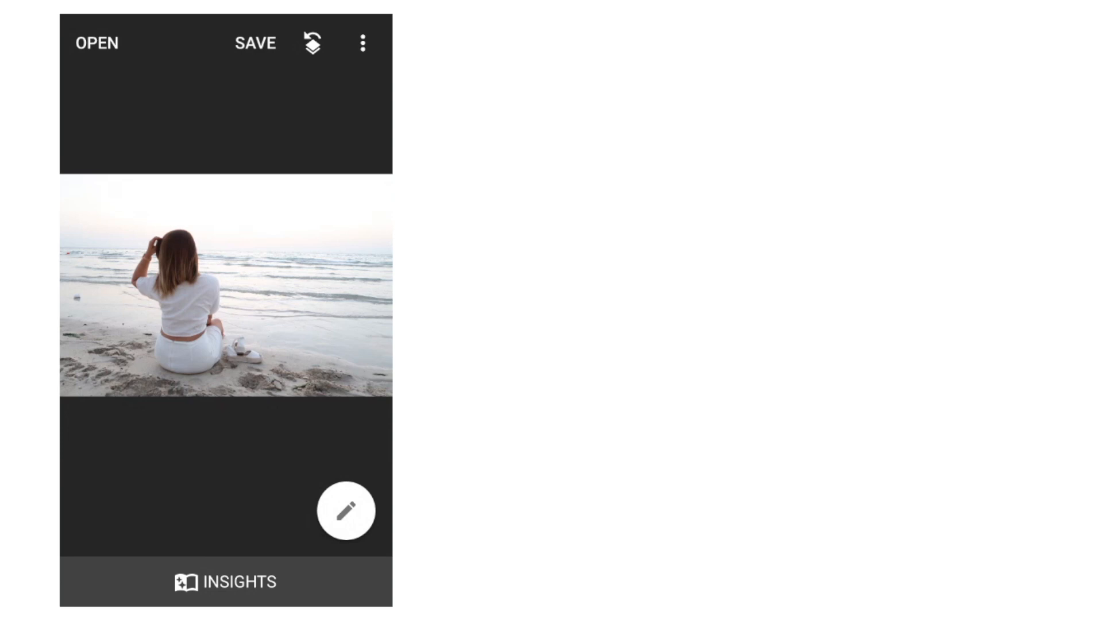
# - Retouch blemishes on the beach photo of the seated woman with the Healing tool
pyautogui.click(346, 510)
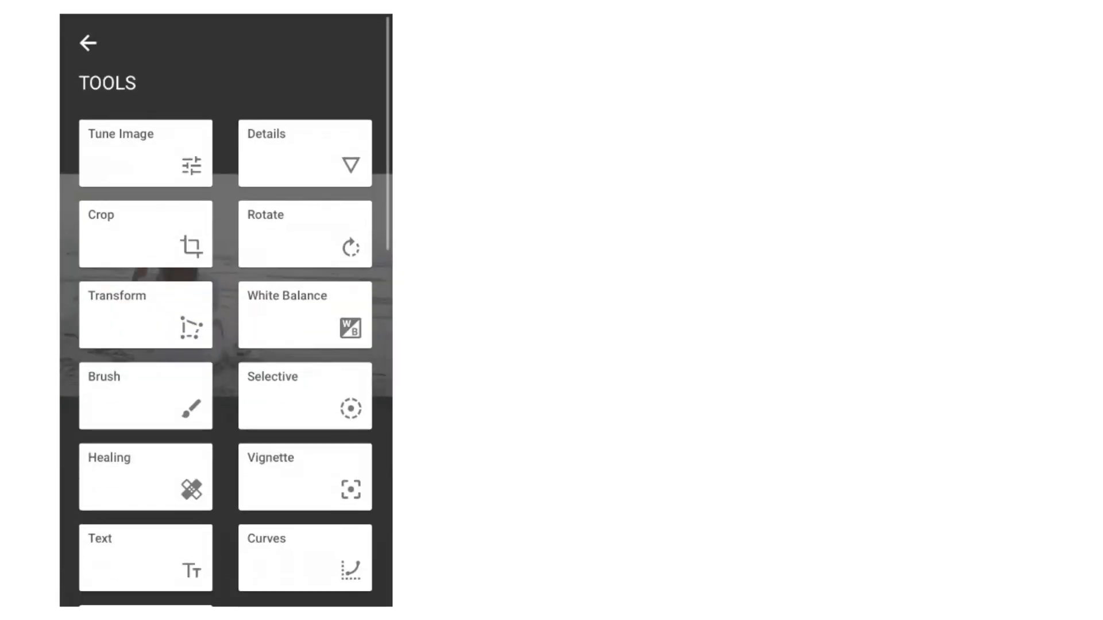
pyautogui.click(146, 477)
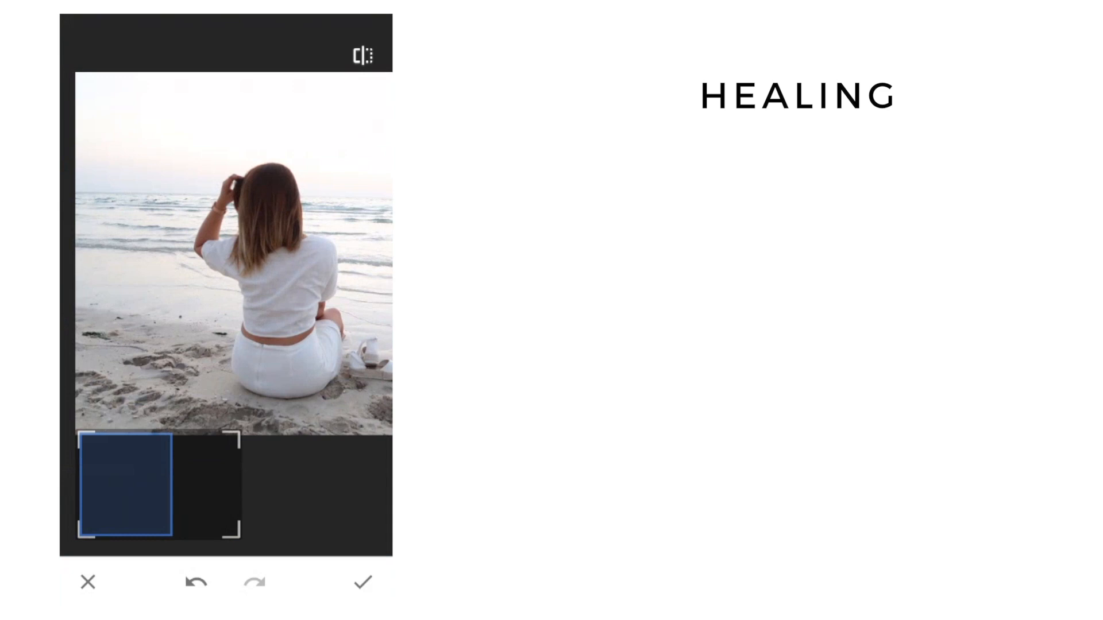
pyautogui.click(363, 583)
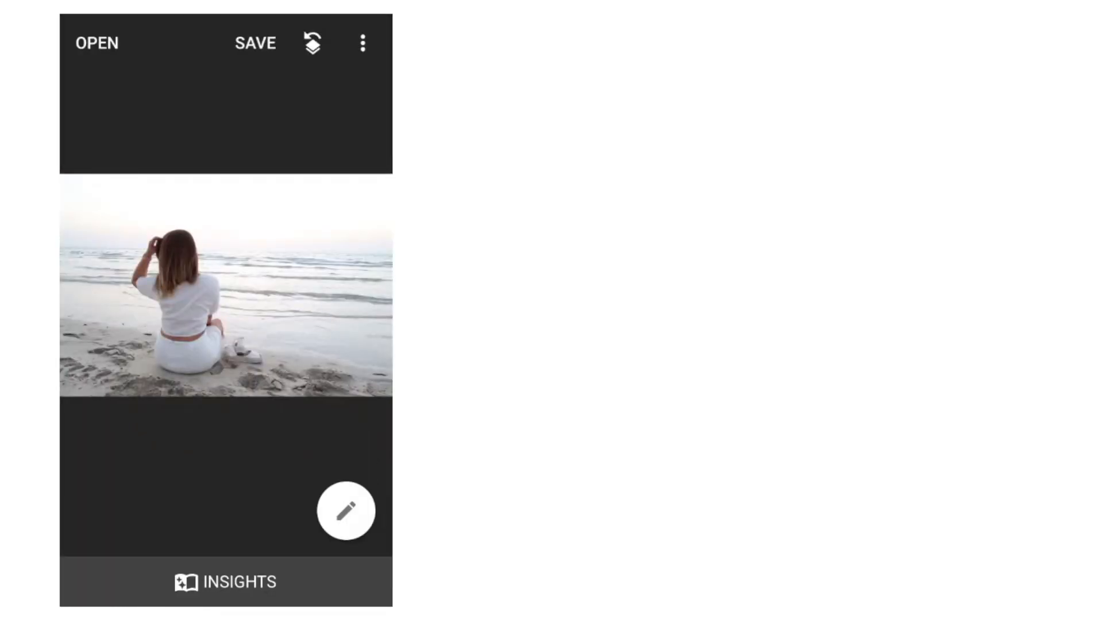
# - Apply a Tune Image pass raising the seascape's brightness, saturation, ambiance and highlights
pyautogui.click(97, 43)
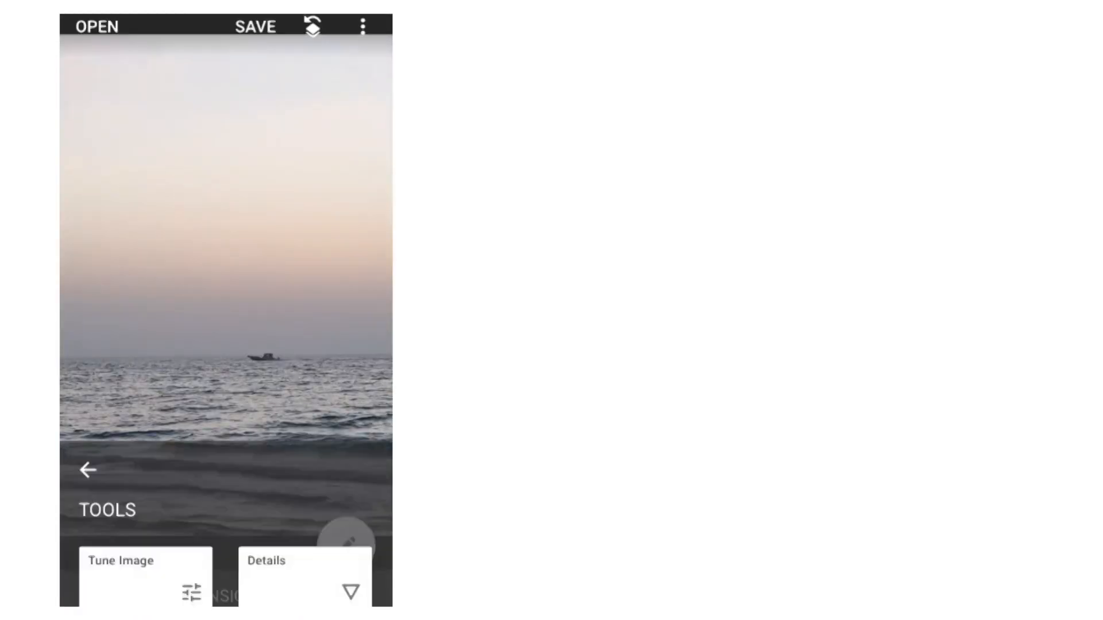
pyautogui.click(145, 561)
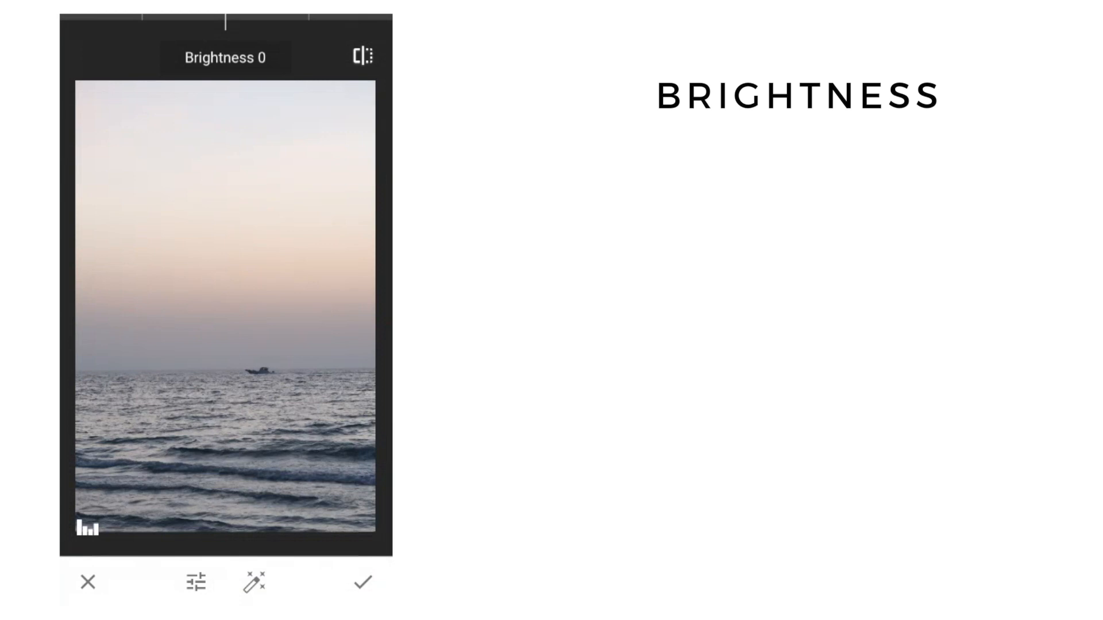
pyautogui.moveTo(224, 15); pyautogui.dragTo(253, 14)
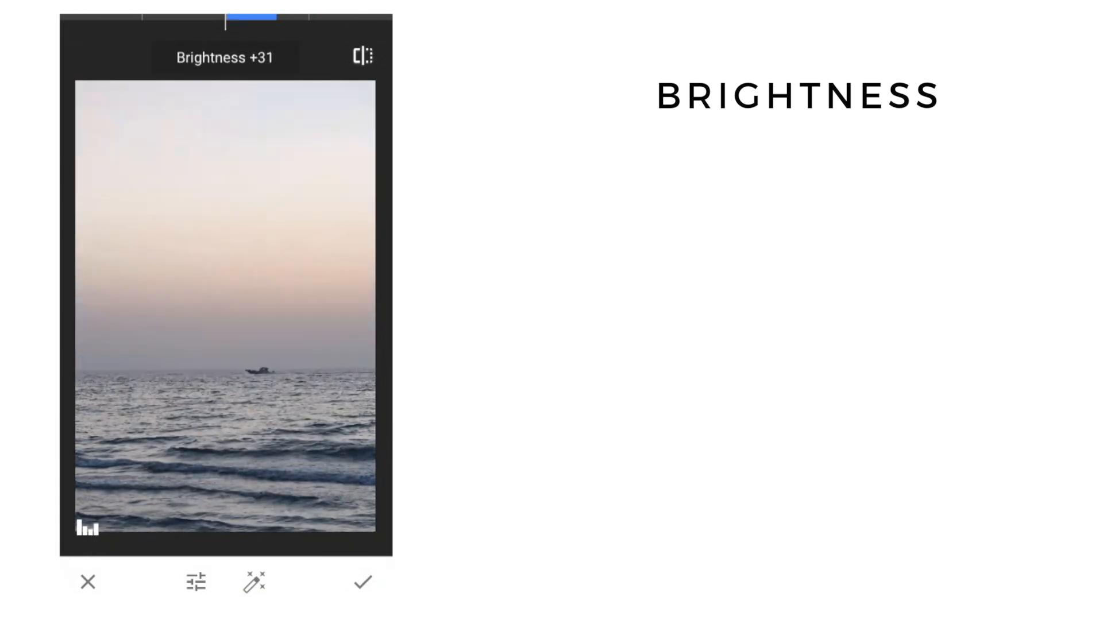
pyautogui.click(195, 583)
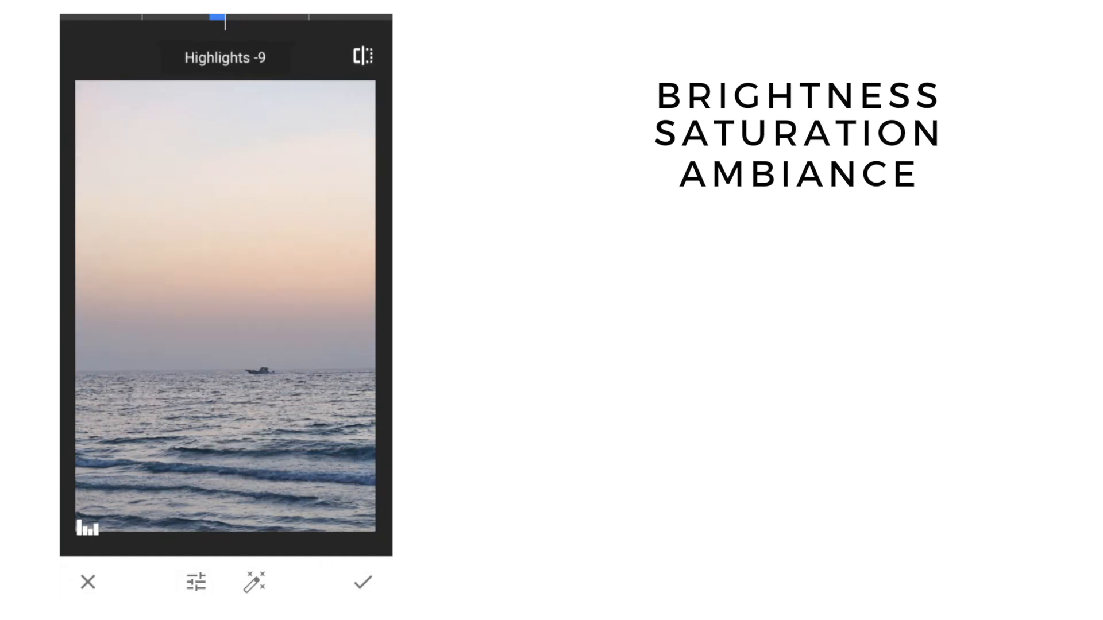
pyautogui.click(361, 581)
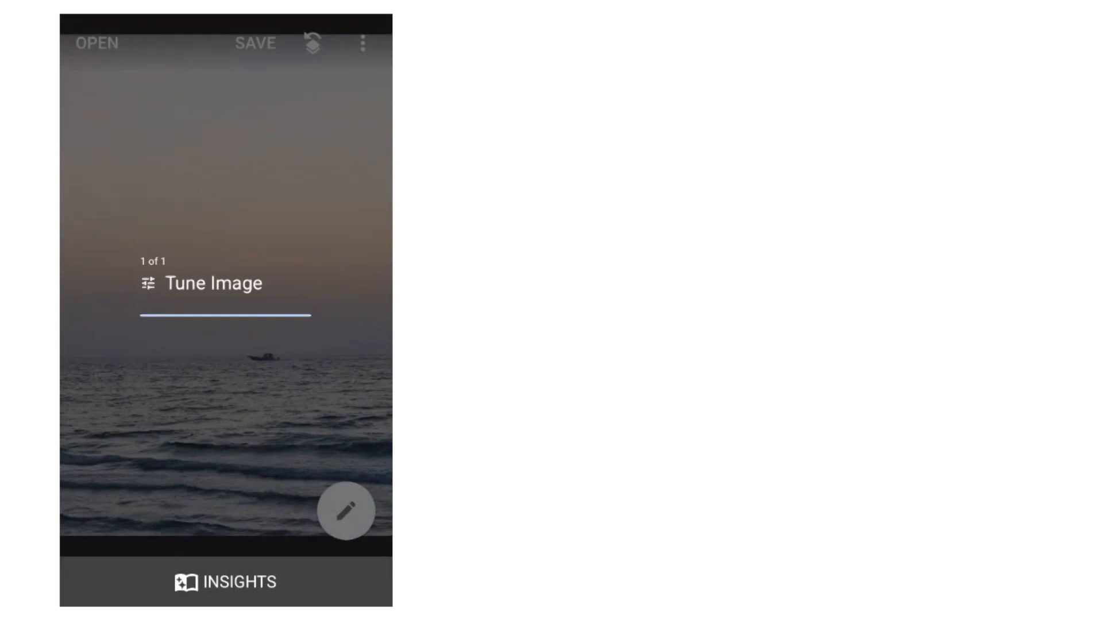
# - Start opening another photo from Snapseed's main screen
pyautogui.click(96, 42)
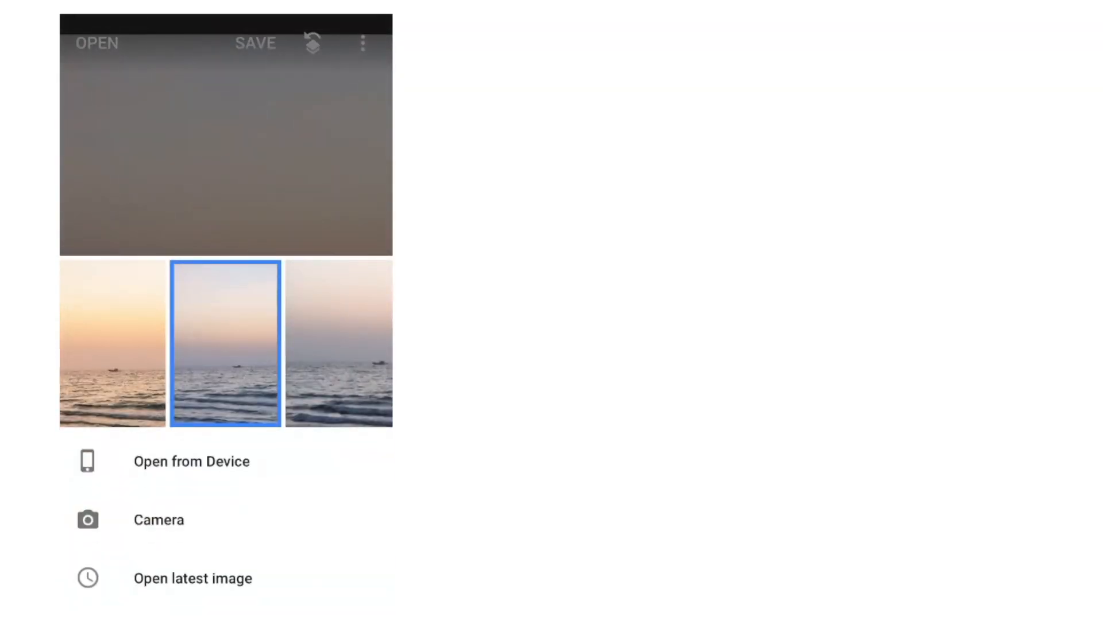
pyautogui.click(226, 343)
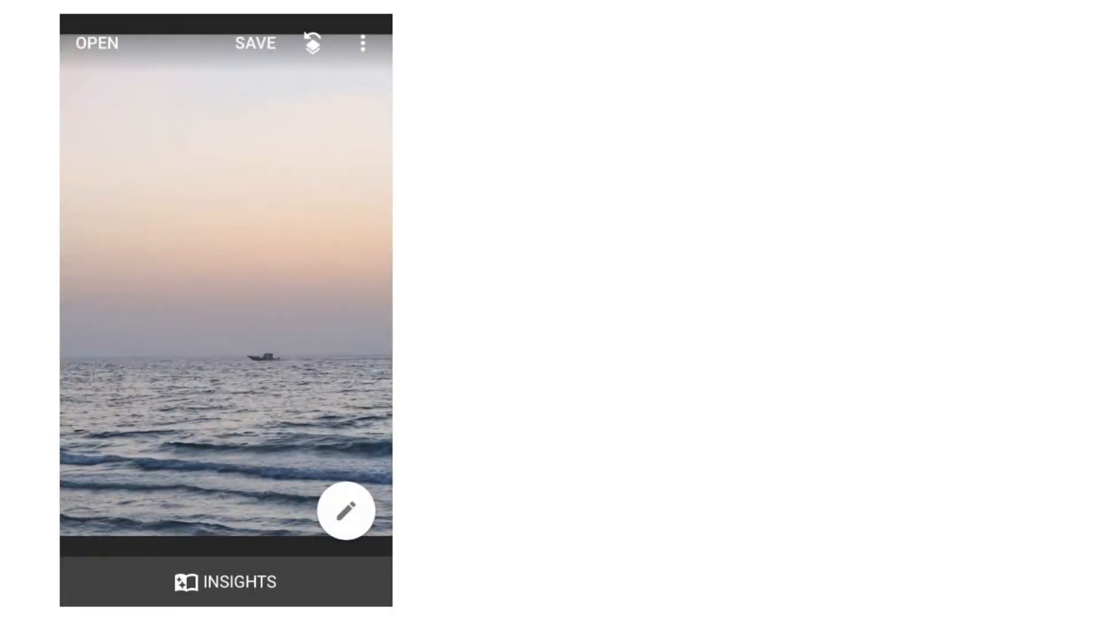
# - Open the pier couple photo and boost its brightness to about +20
pyautogui.click(96, 42)
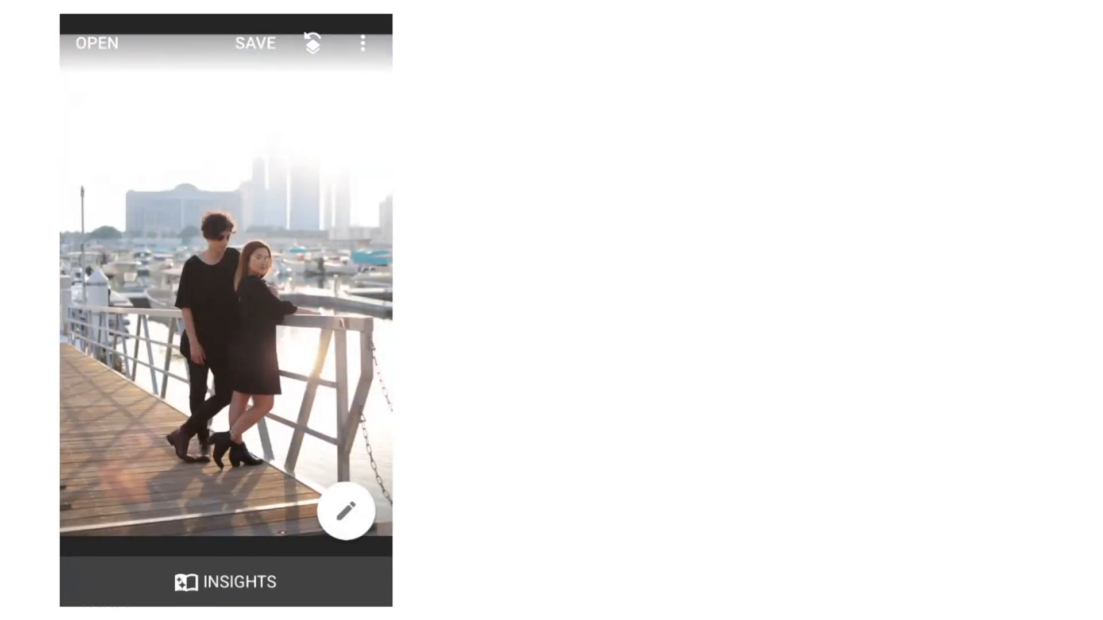
pyautogui.click(345, 510)
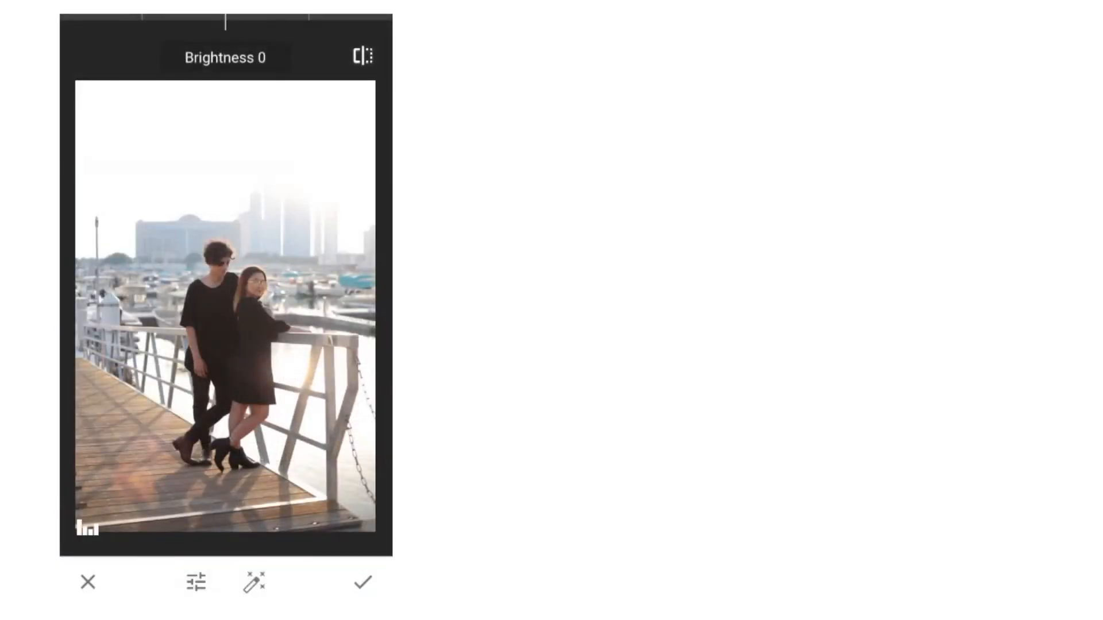
pyautogui.moveTo(226, 21); pyautogui.dragTo(281, 20)
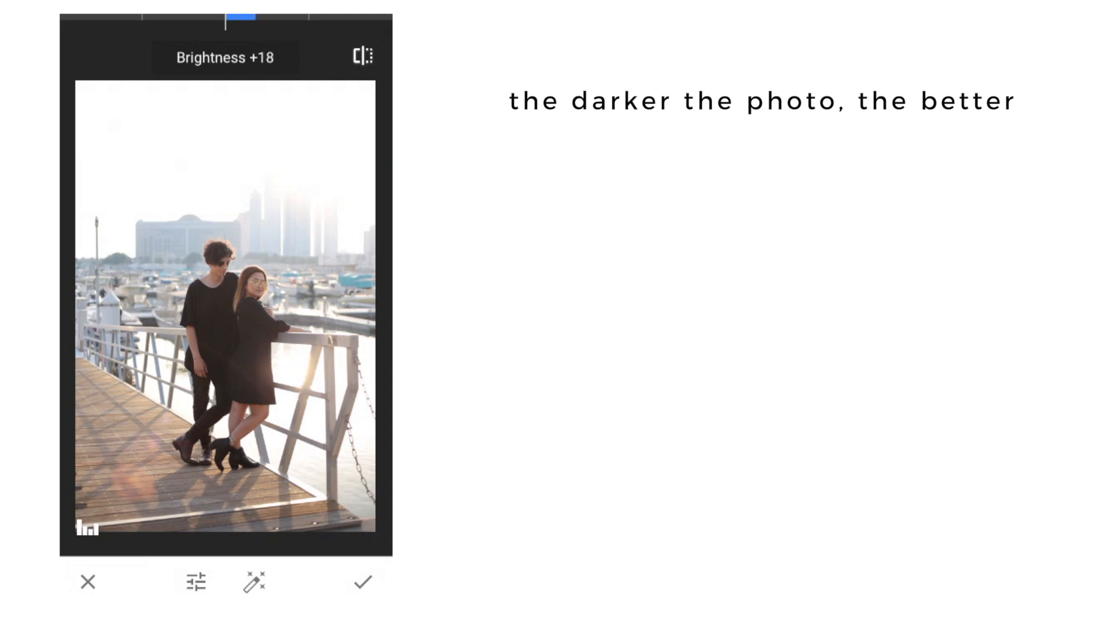
pyautogui.moveTo(224, 12); pyautogui.dragTo(239, 12)
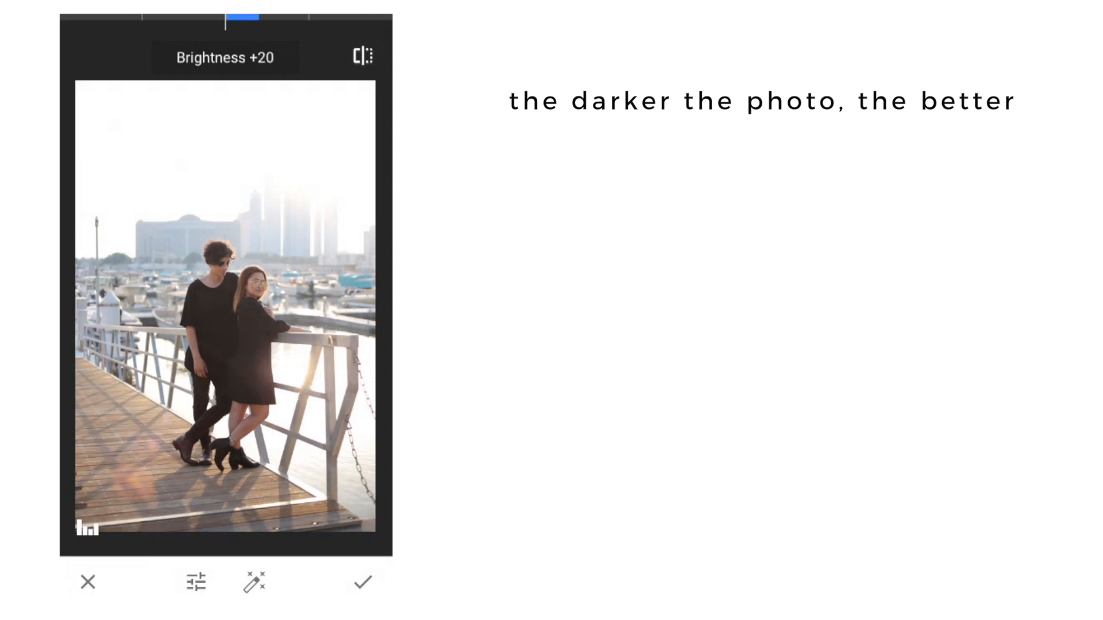
pyautogui.click(363, 581)
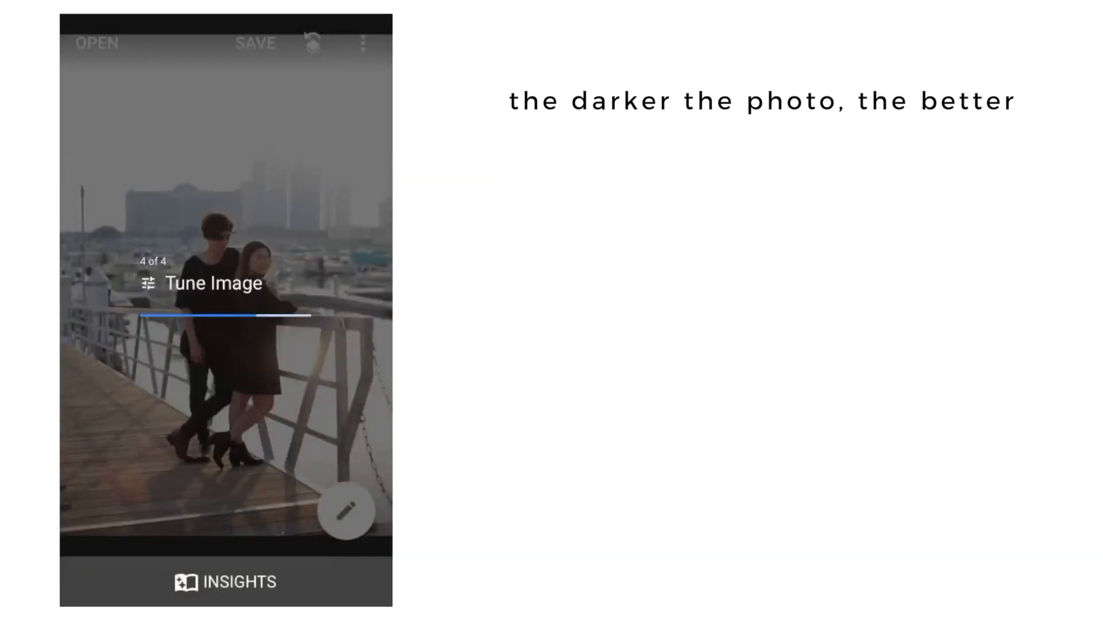
pyautogui.click(255, 42)
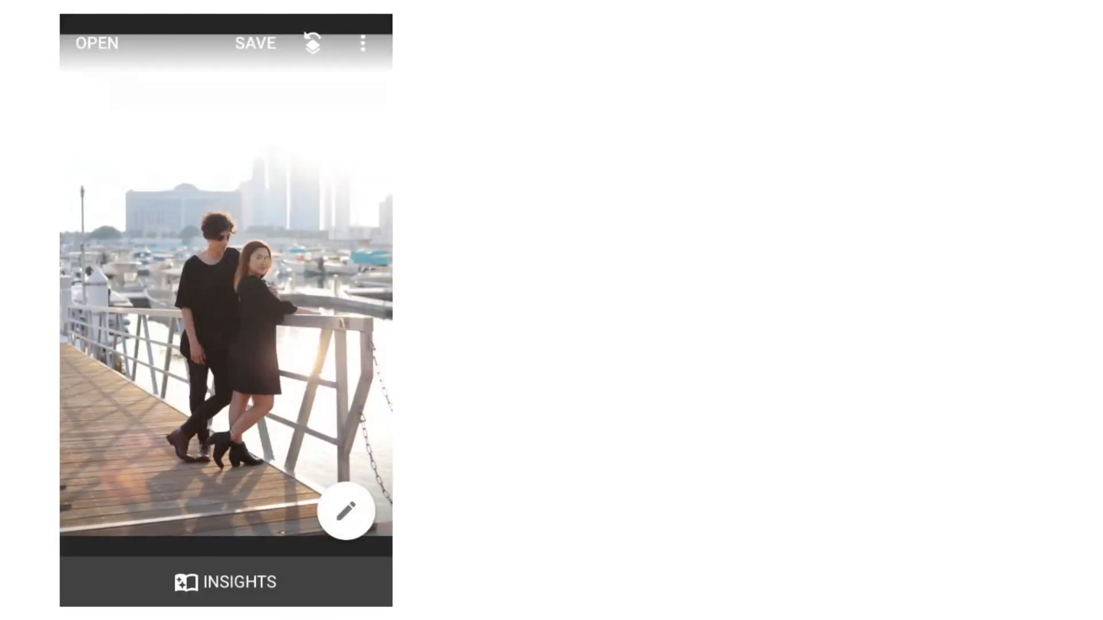
# - Switch to VSCO and import the four brightened photos into the Studio
pyautogui.press('home')
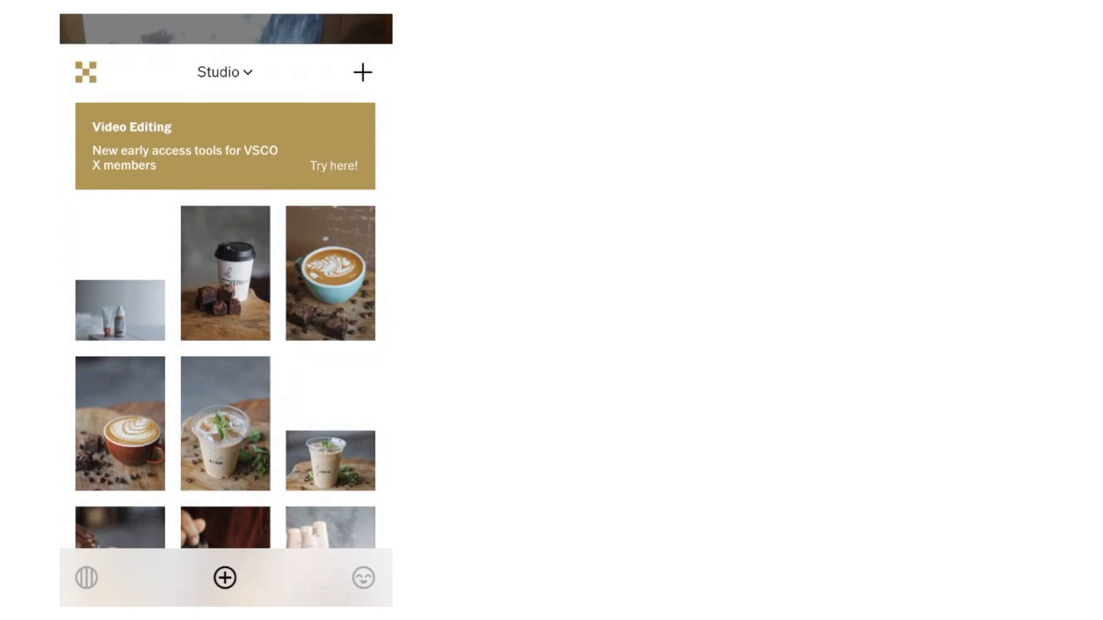
pyautogui.click(363, 71)
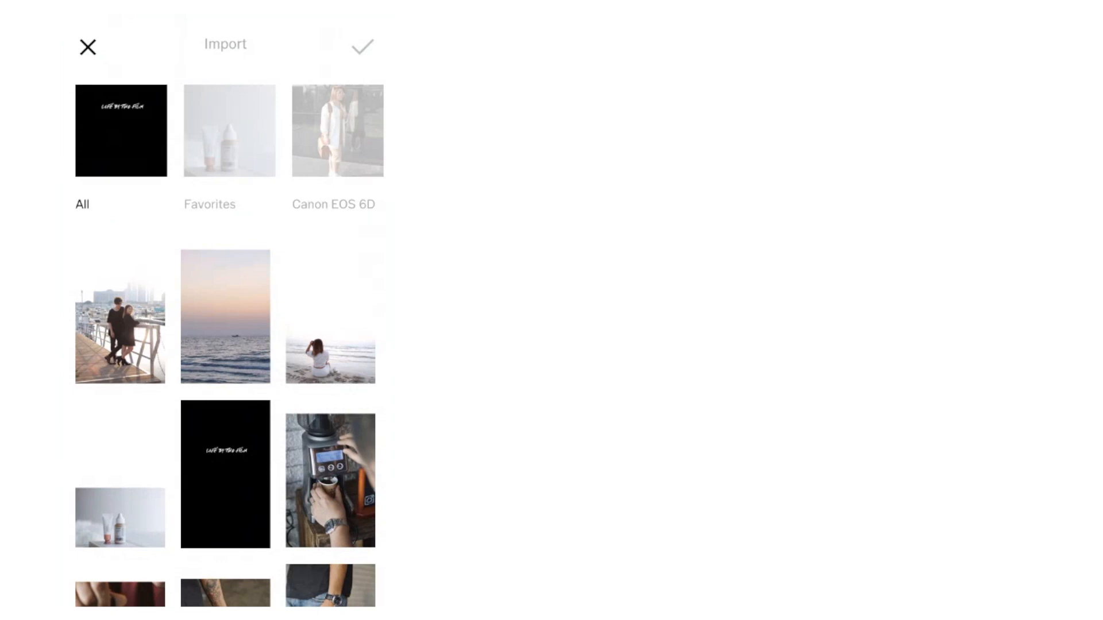
pyautogui.click(119, 518)
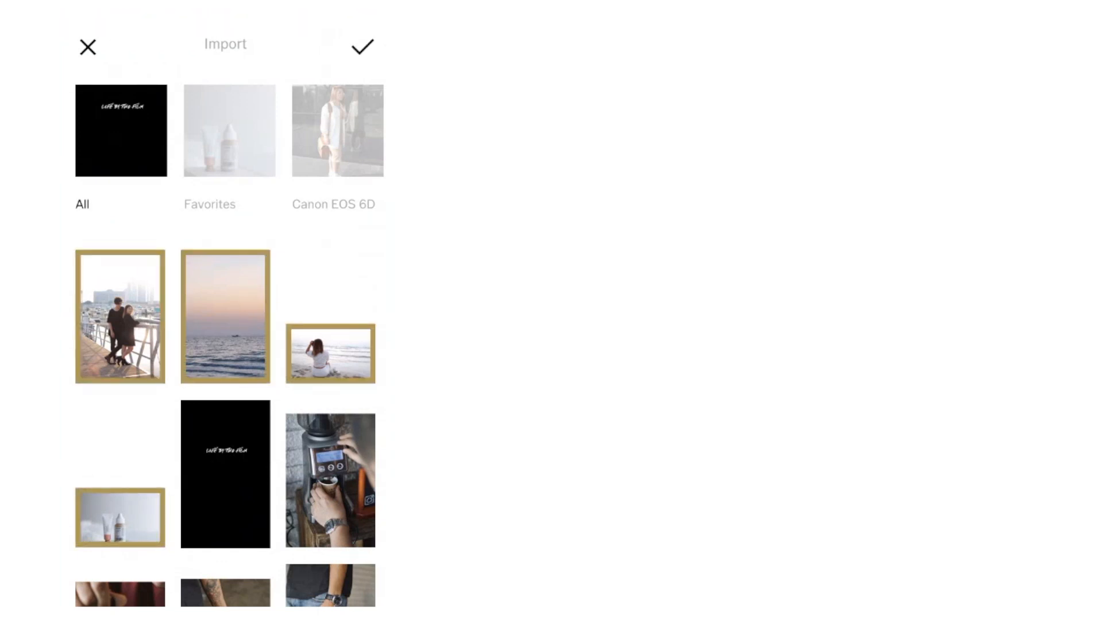
pyautogui.click(87, 46)
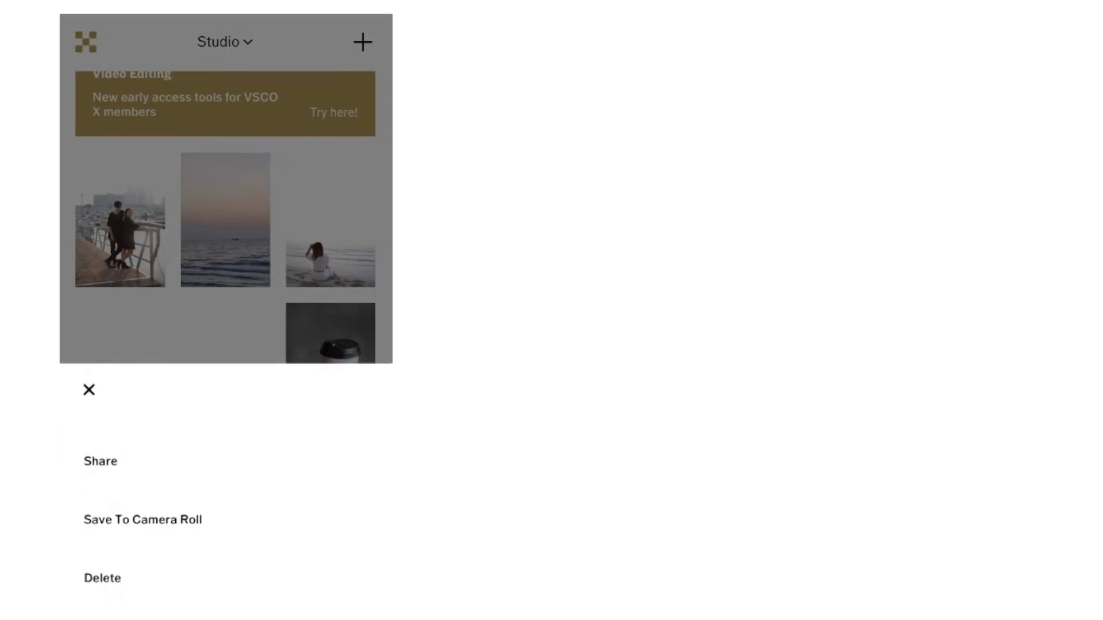
# - Apply the A6 Analog preset at +8.7 strength to the skincare bottles photo
pyautogui.click(89, 390)
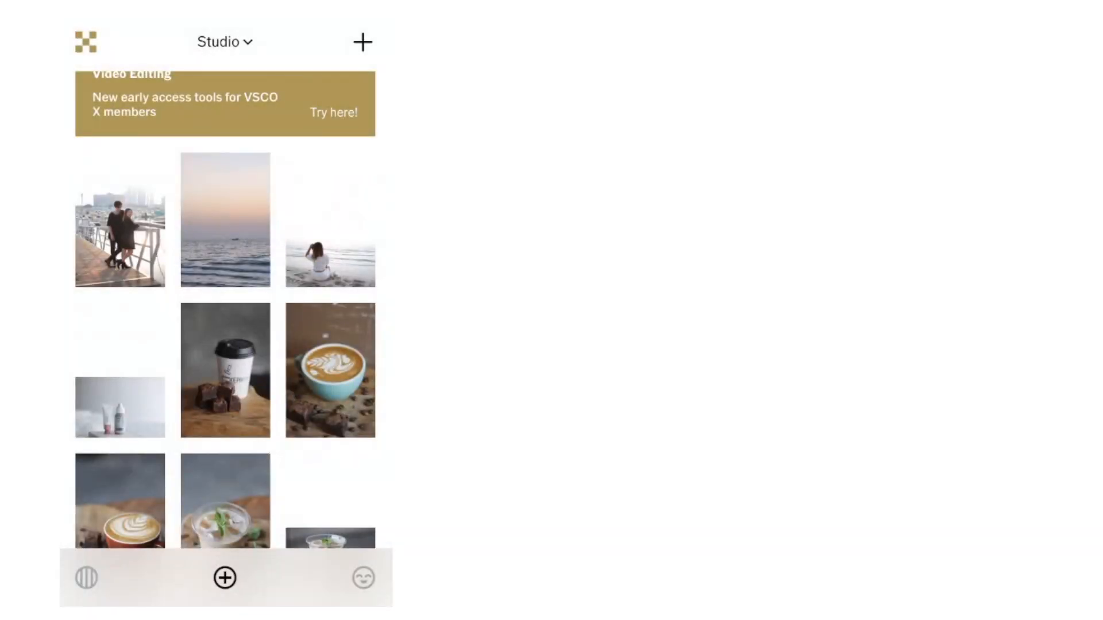
pyautogui.click(120, 408)
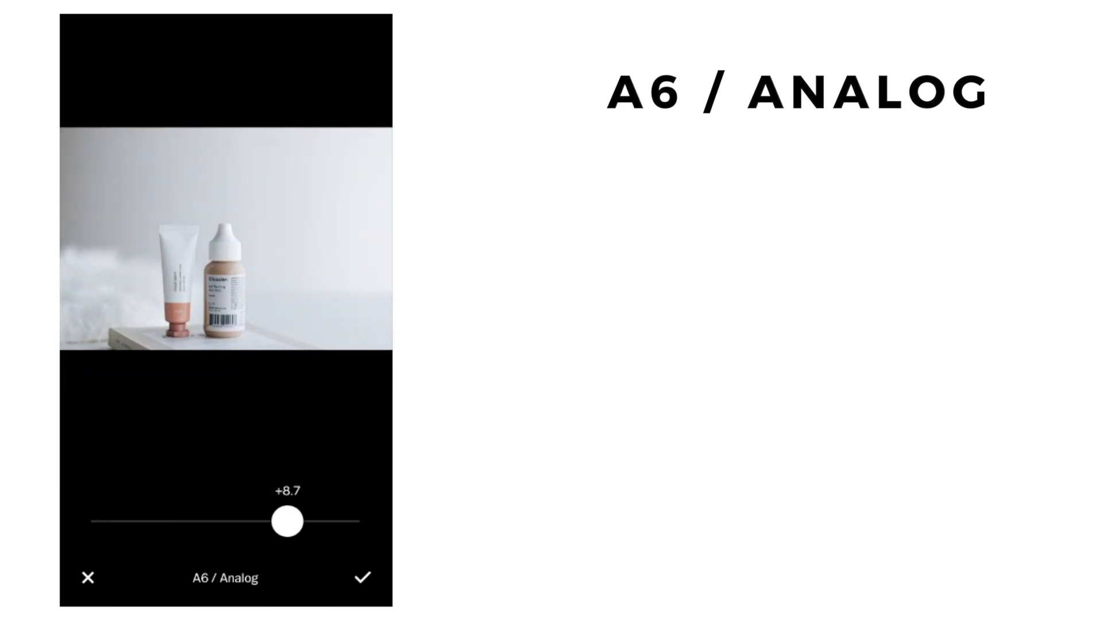
pyautogui.click(361, 577)
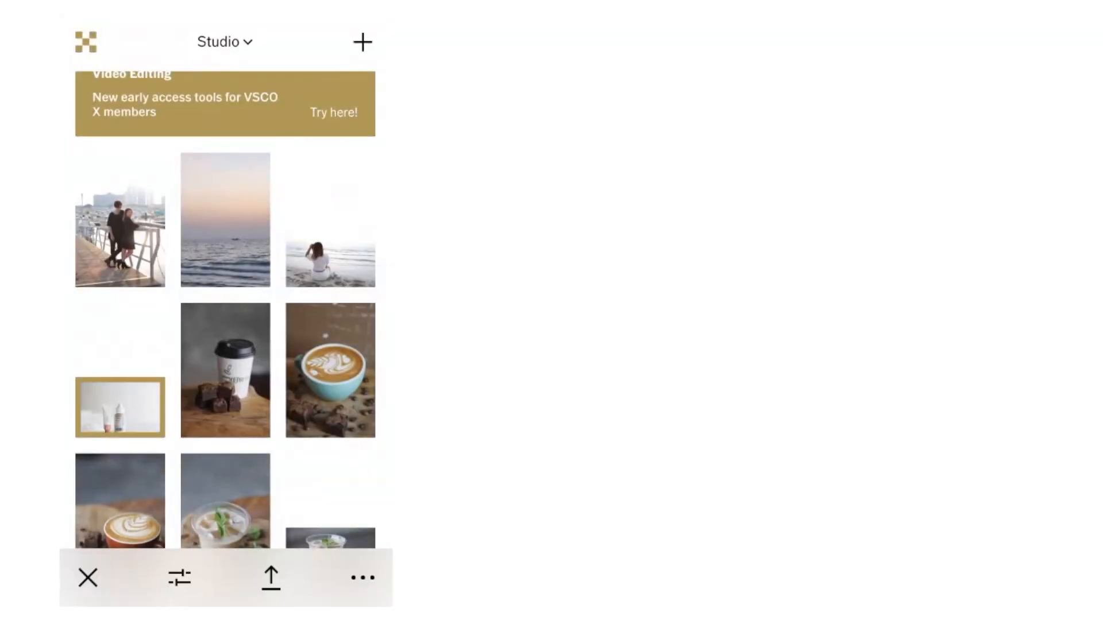
# - Apply the A6 Analog preset at +9.0 with contrast and temperature tweaks to the beach photo and save
pyautogui.click(329, 256)
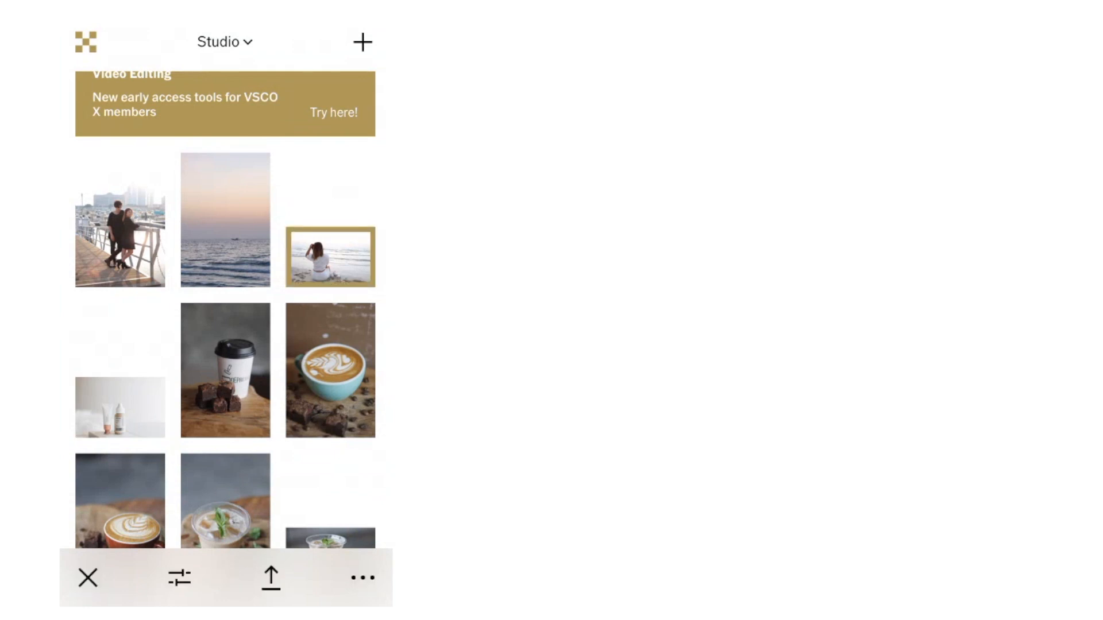
pyautogui.click(329, 256)
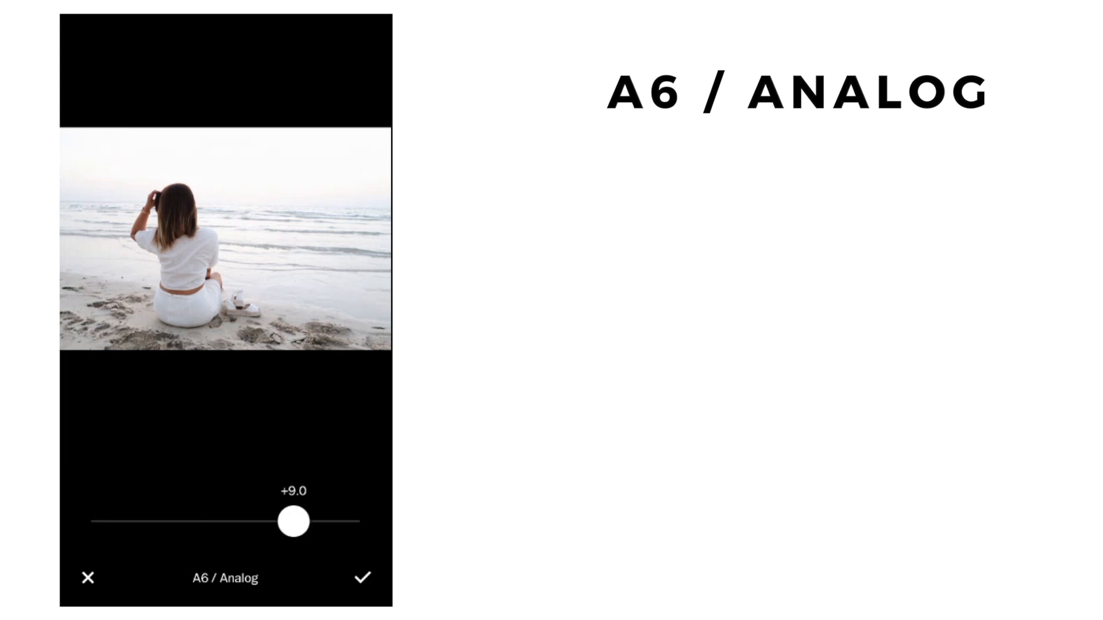
pyautogui.click(362, 578)
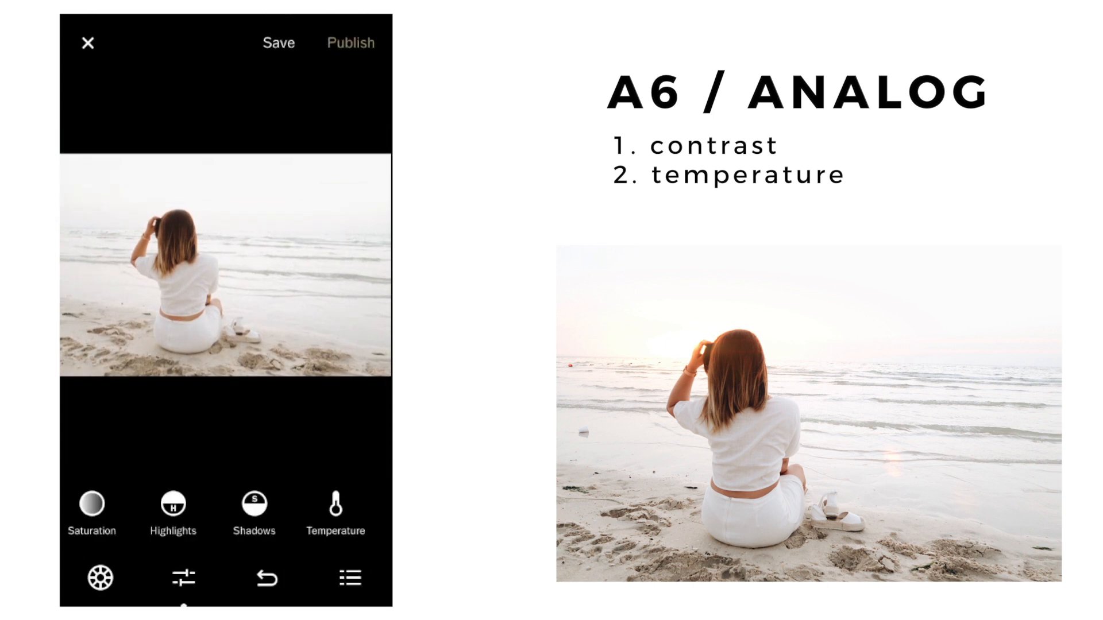
pyautogui.click(87, 42)
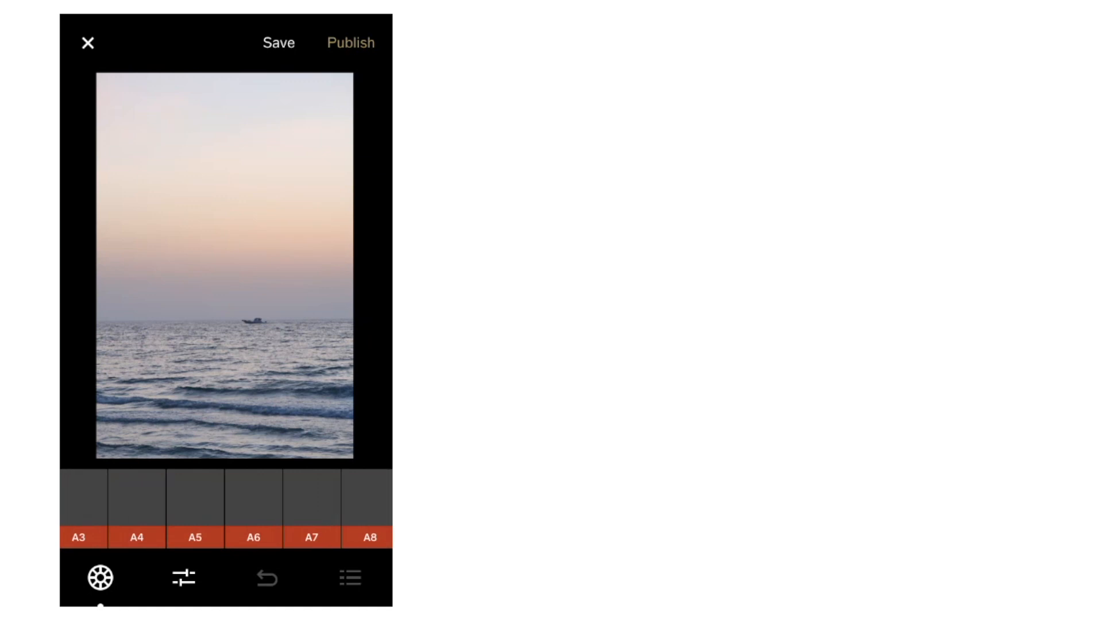
# - Apply A6 to the sunset sea photo and warm its temperature to +6.0
pyautogui.click(252, 508)
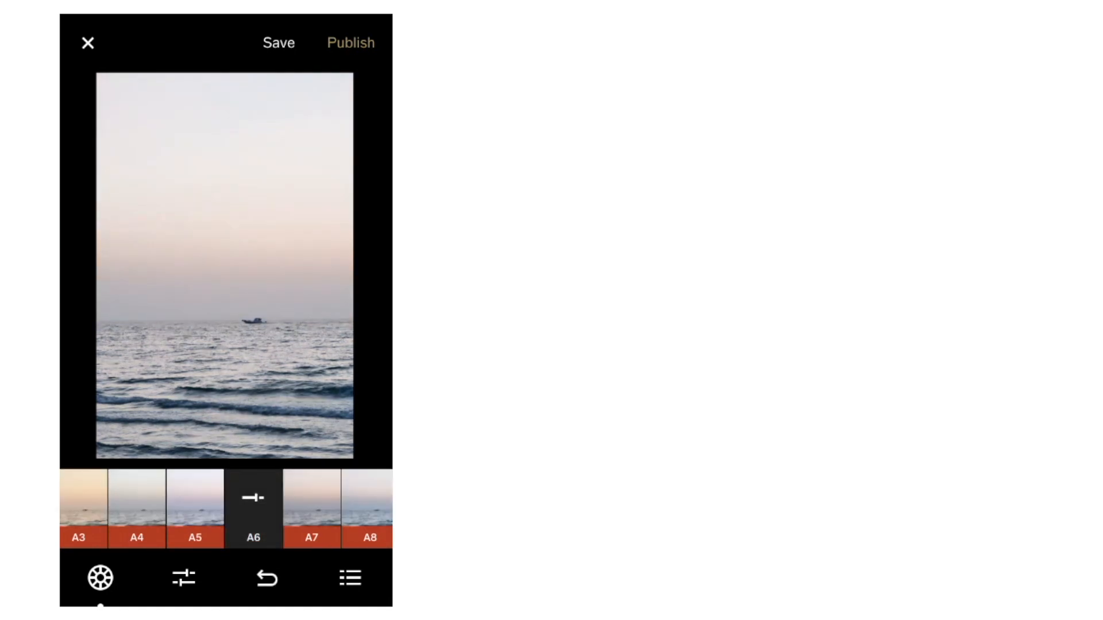
pyautogui.click(182, 578)
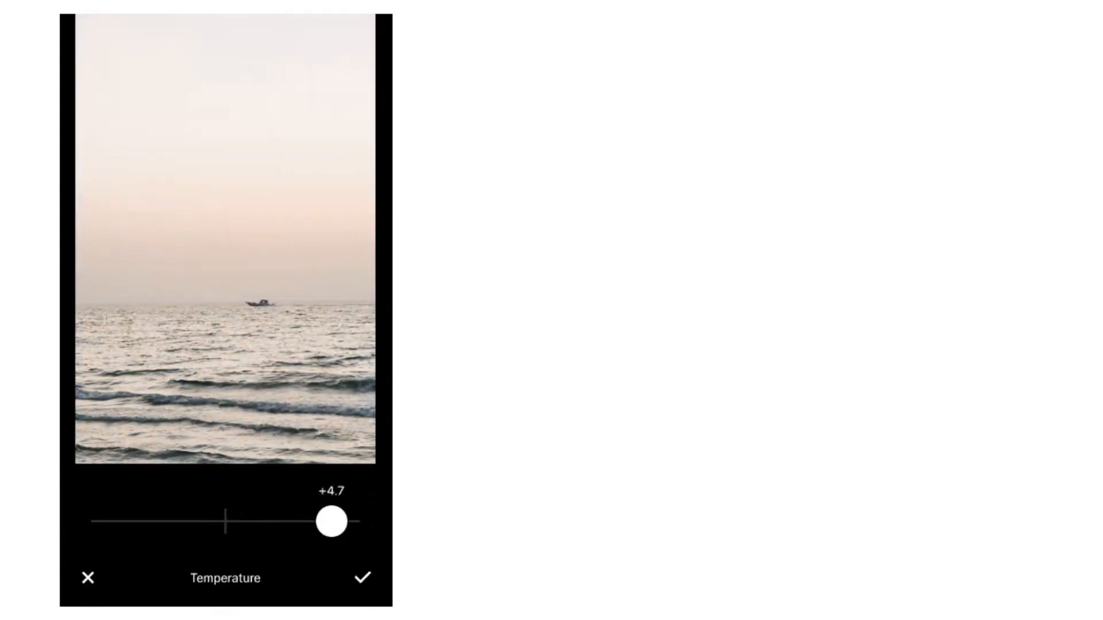
pyautogui.moveTo(330, 522); pyautogui.dragTo(360, 522)
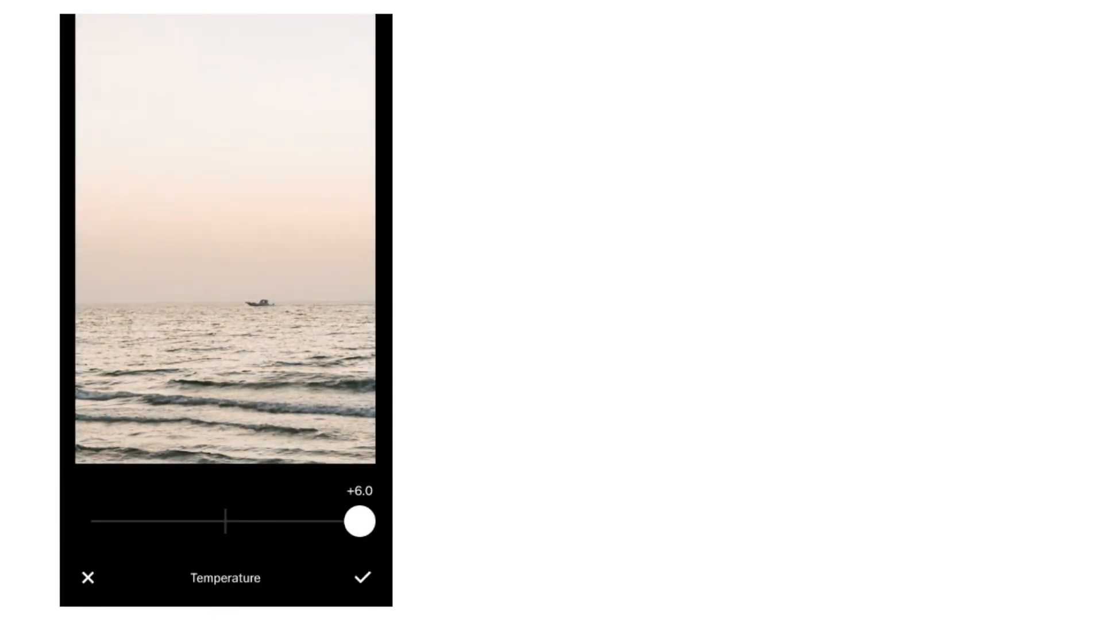
pyautogui.click(363, 578)
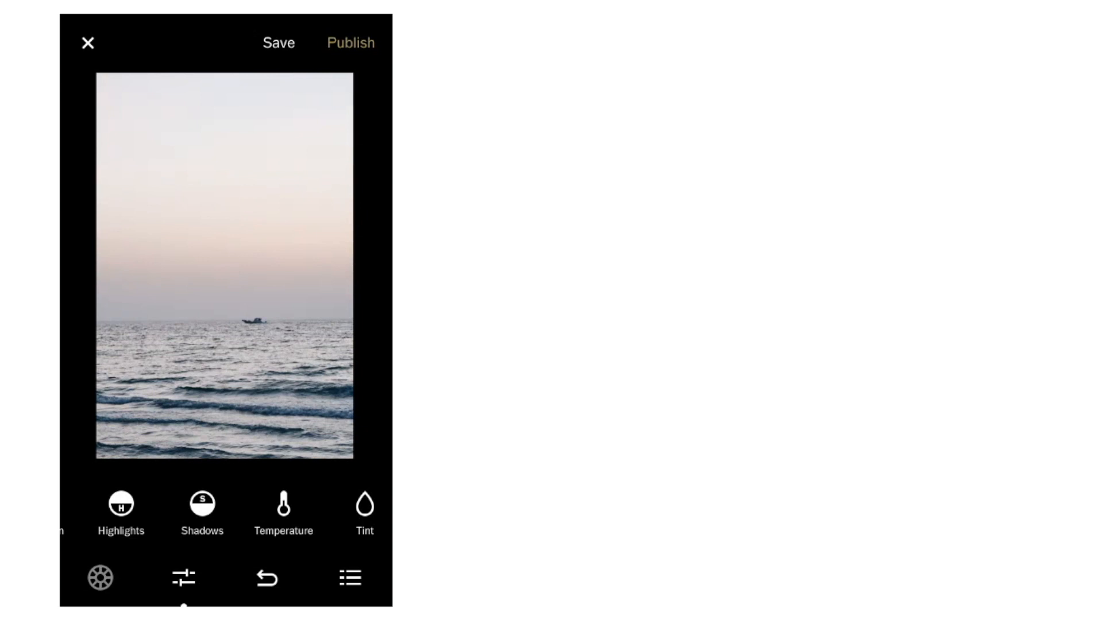
# - Give the sea photo the L11 Desert preset at +7.4 and a slight exposure boost to +0.8
pyautogui.click(99, 578)
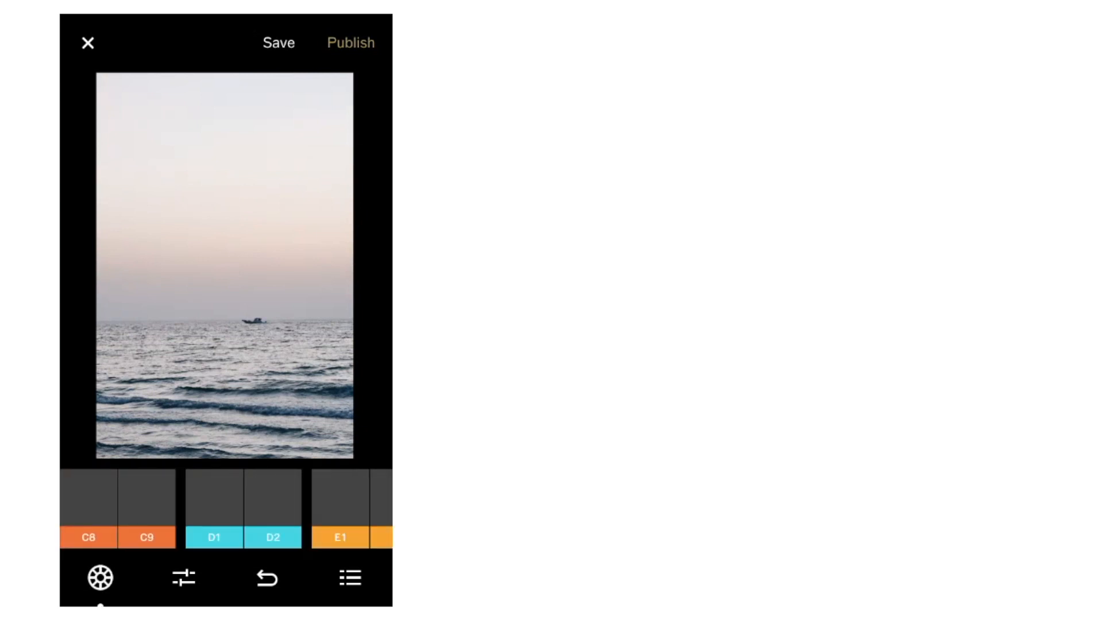
pyautogui.hscroll(-3)
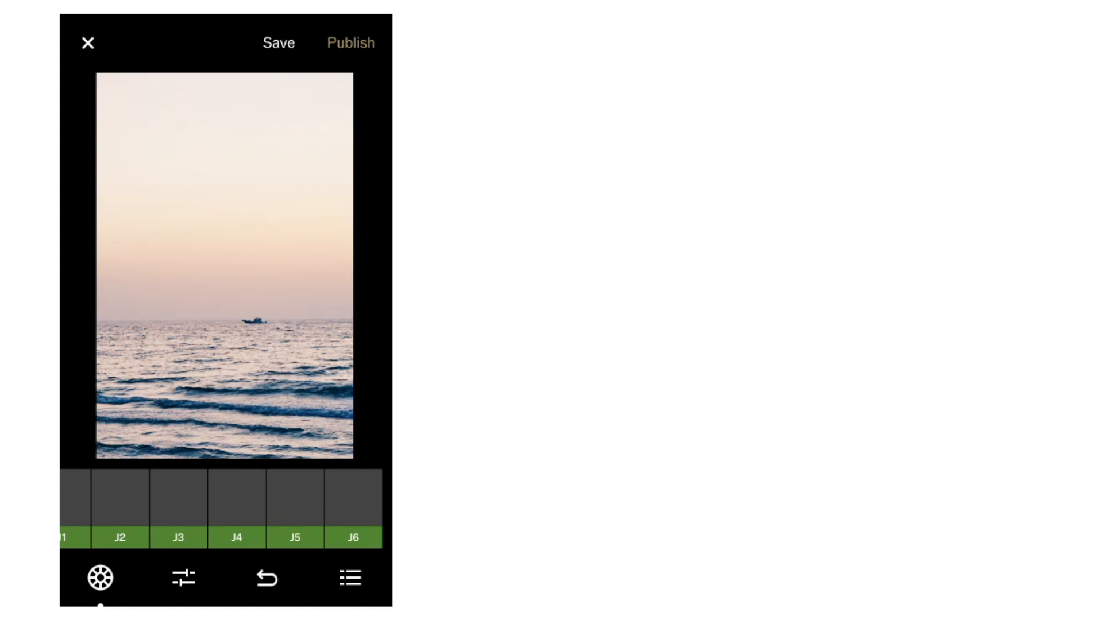
pyautogui.click(183, 577)
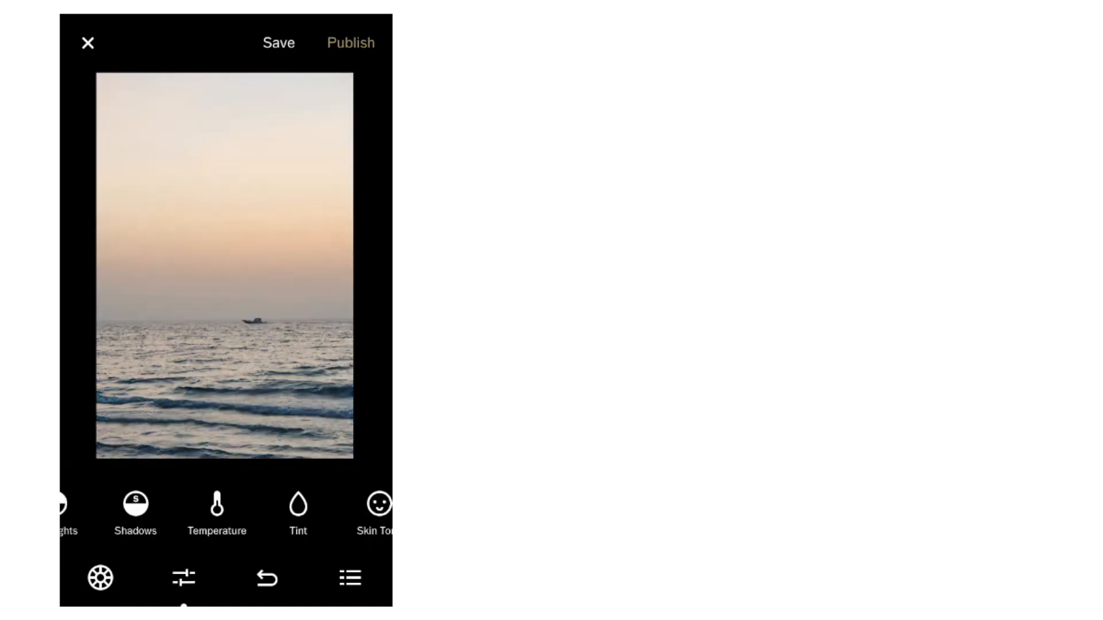
pyautogui.click(217, 506)
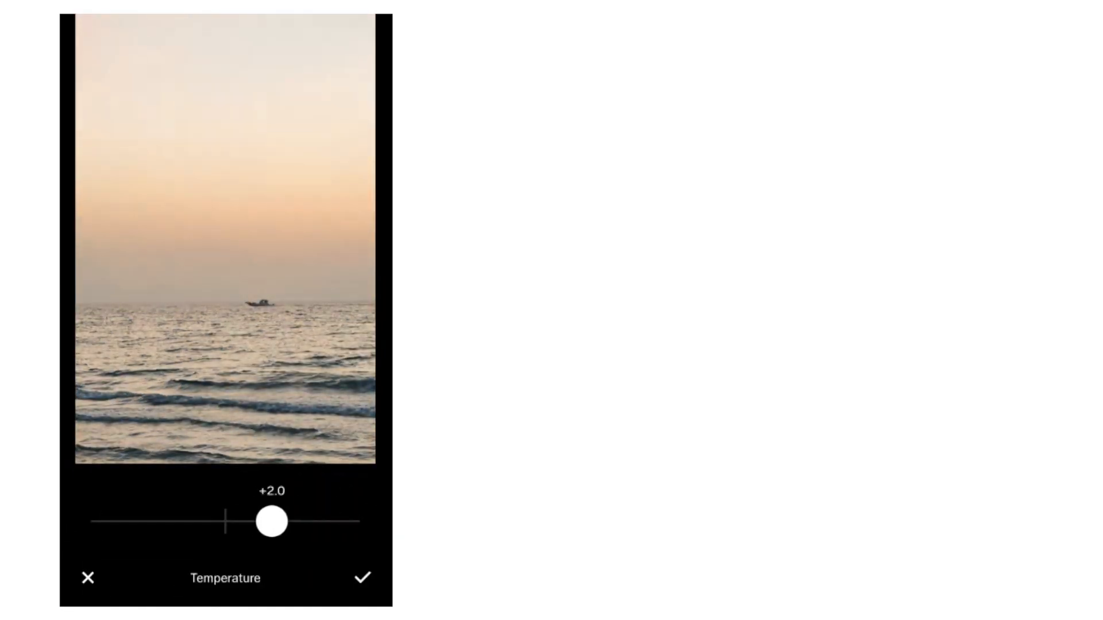
pyautogui.moveTo(271, 521); pyautogui.dragTo(285, 522)
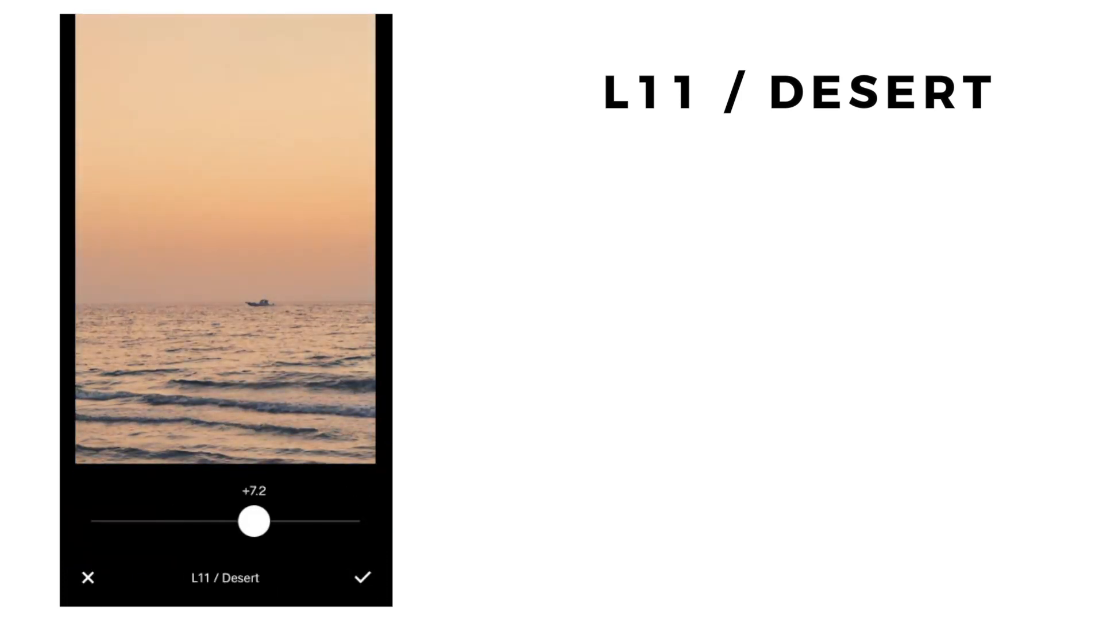
pyautogui.moveTo(253, 521); pyautogui.dragTo(248, 522)
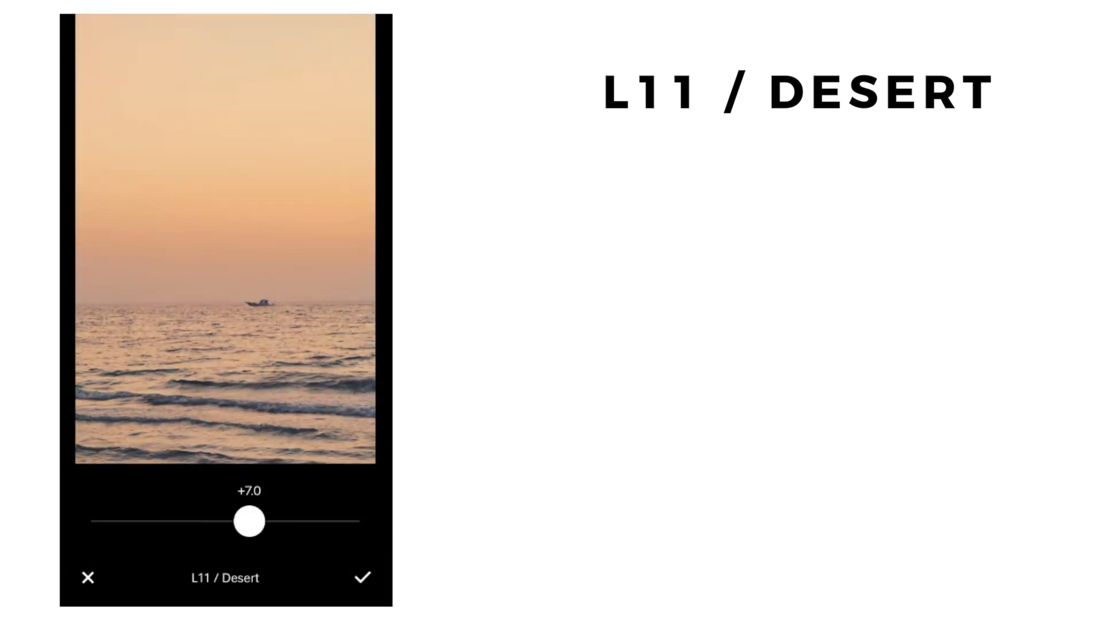
pyautogui.moveTo(245, 522); pyautogui.dragTo(259, 522)
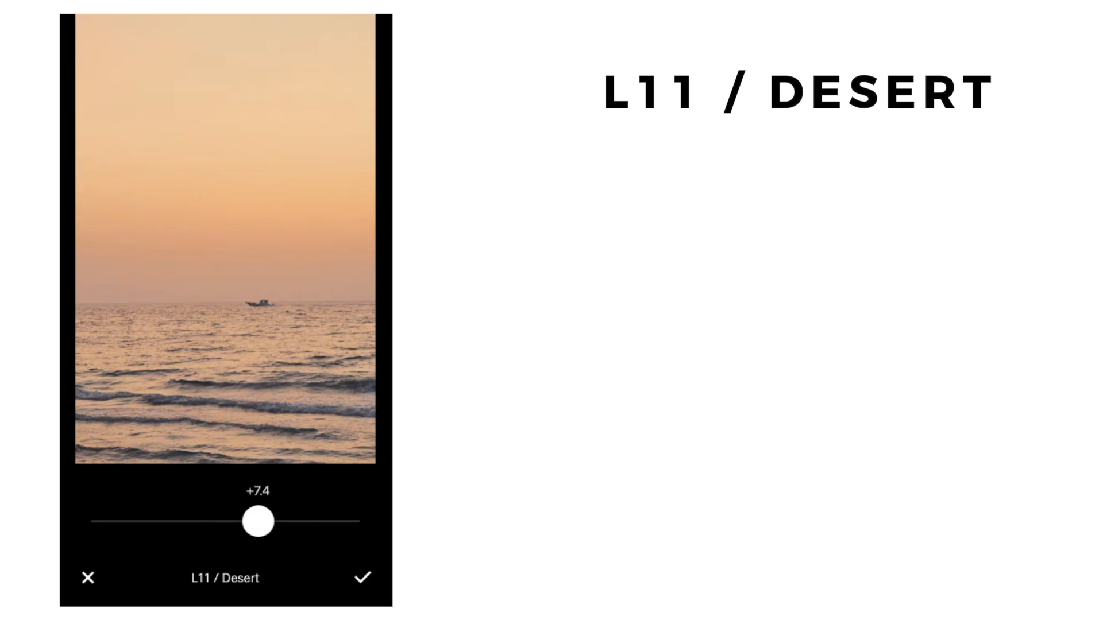
pyautogui.click(362, 578)
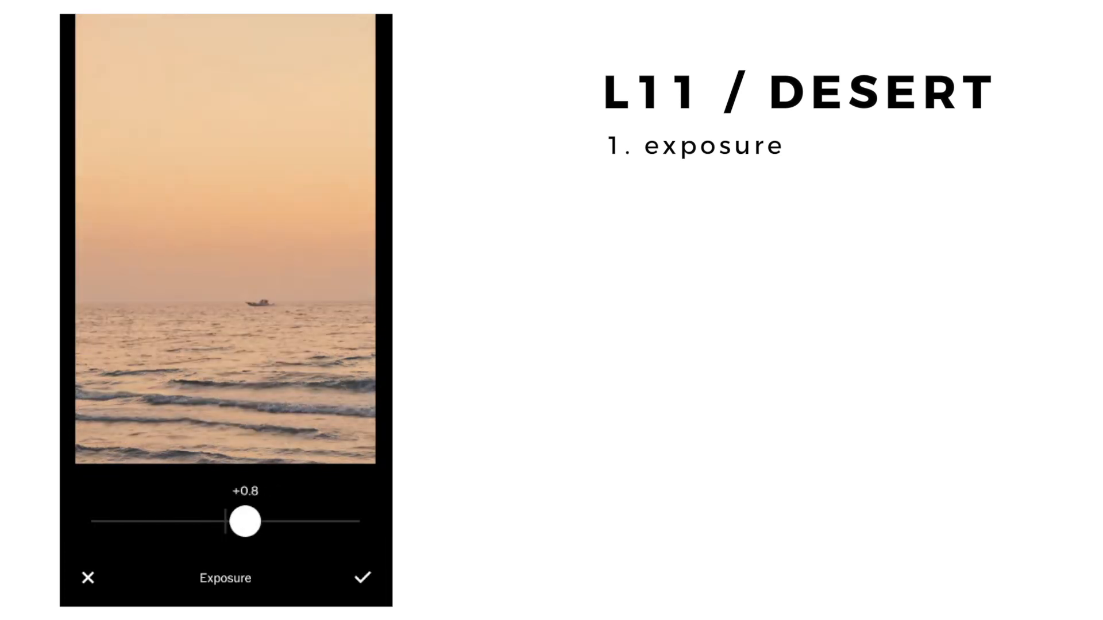
pyautogui.click(362, 578)
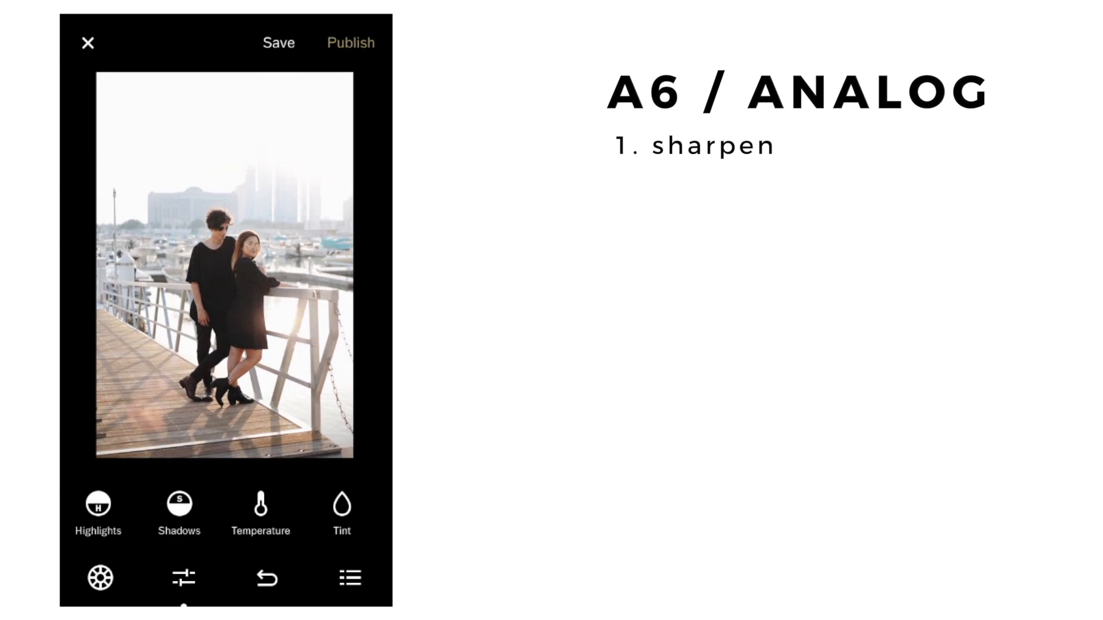
# - Save the A6-filtered, sharpened pier photo and bring up sharing options for the edited photos
pyautogui.click(89, 42)
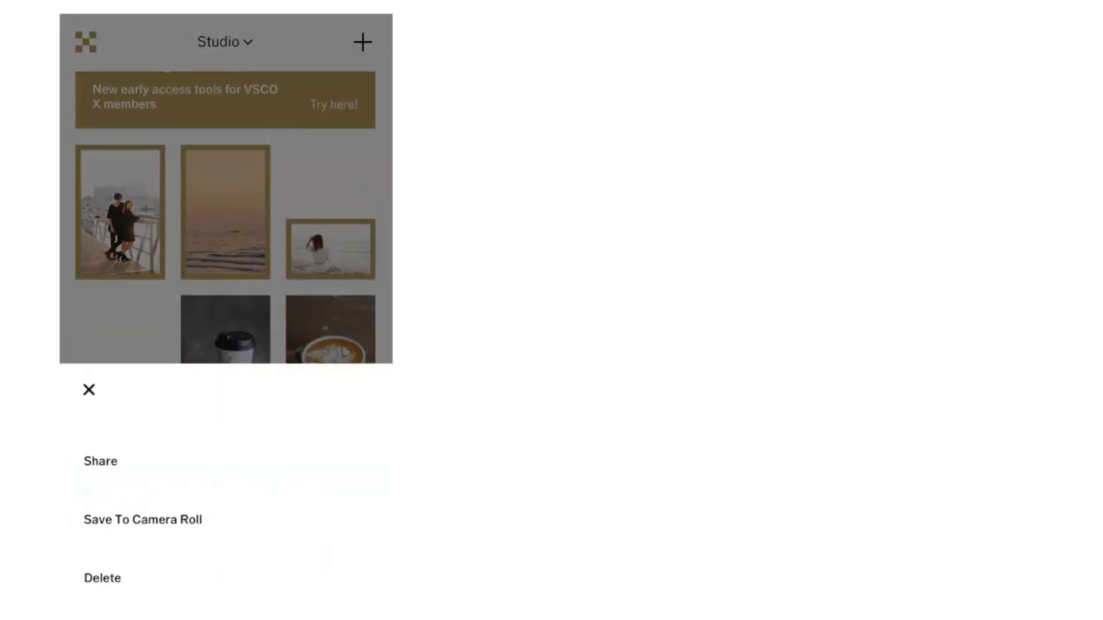
# - Save the edited photos to the camera roll and exit to the home screen
pyautogui.click(142, 519)
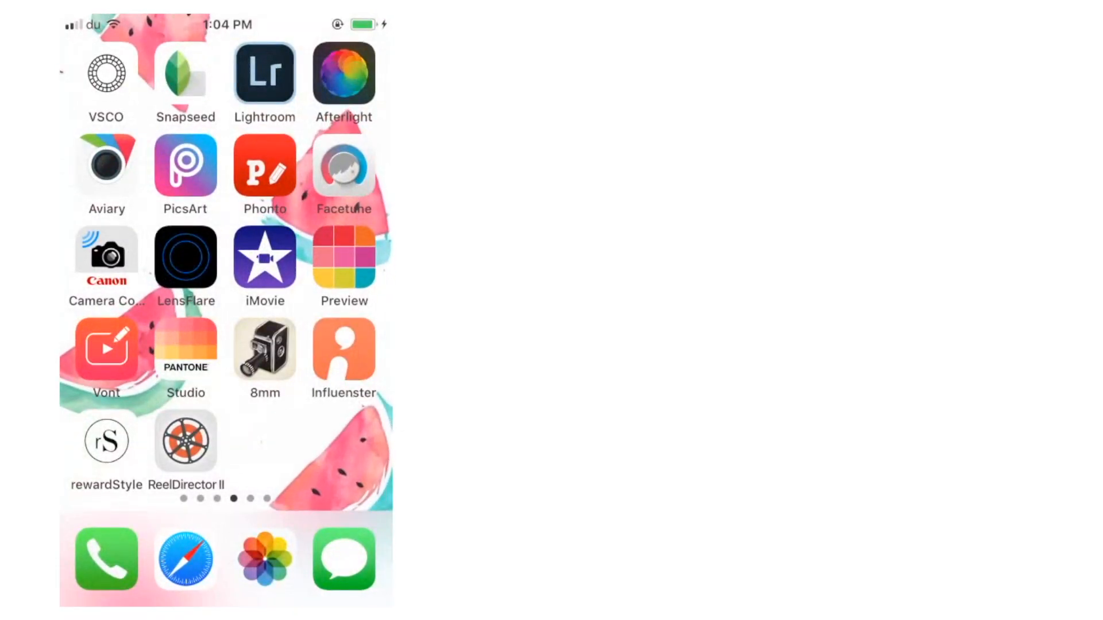
# - Launch LensFlare, load the seated-woman beach photo and apply the EPIC SUN flare
pyautogui.click(186, 258)
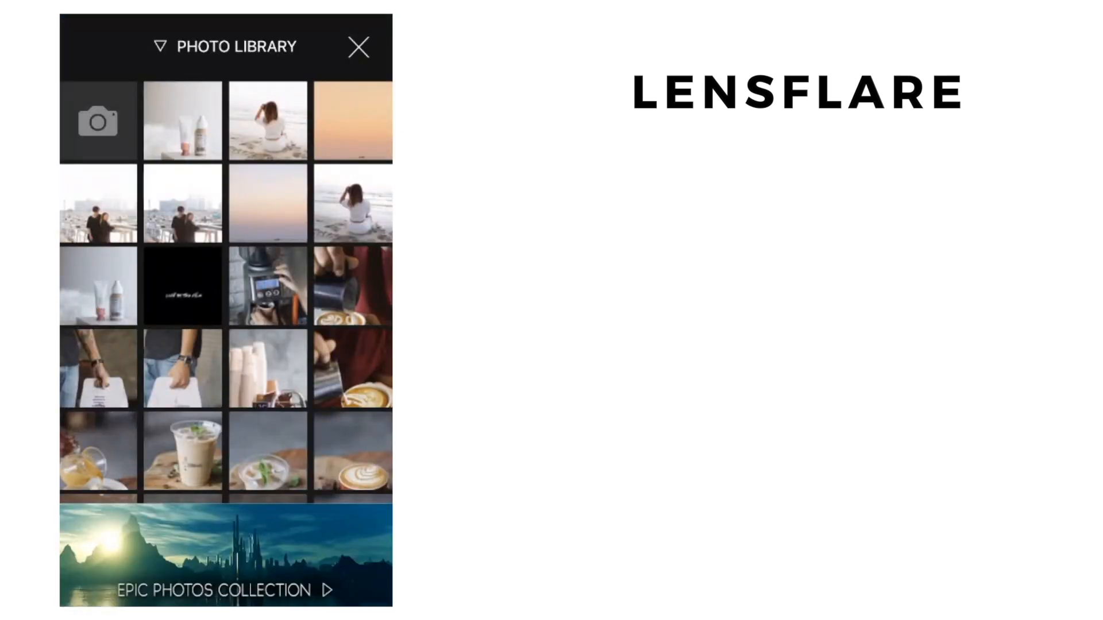
pyautogui.click(268, 120)
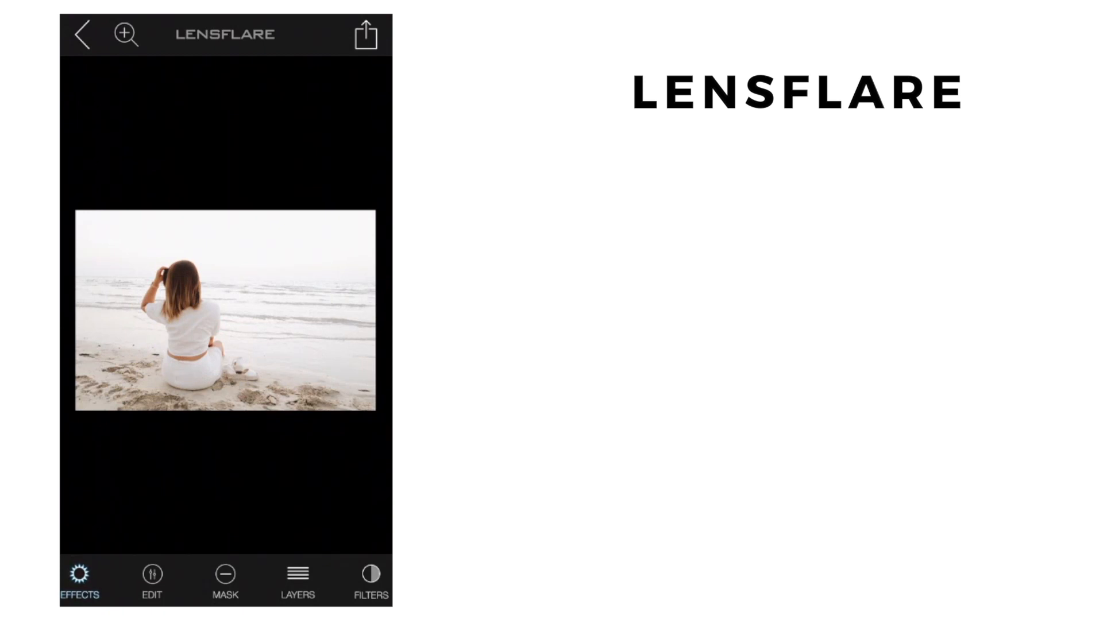
pyautogui.click(80, 582)
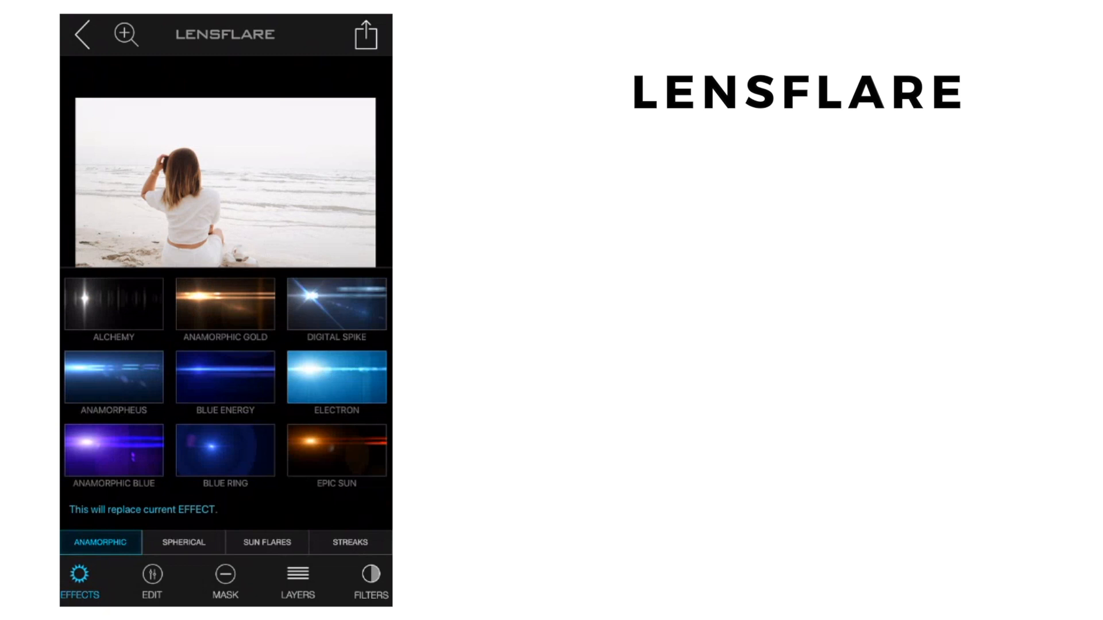
pyautogui.click(336, 453)
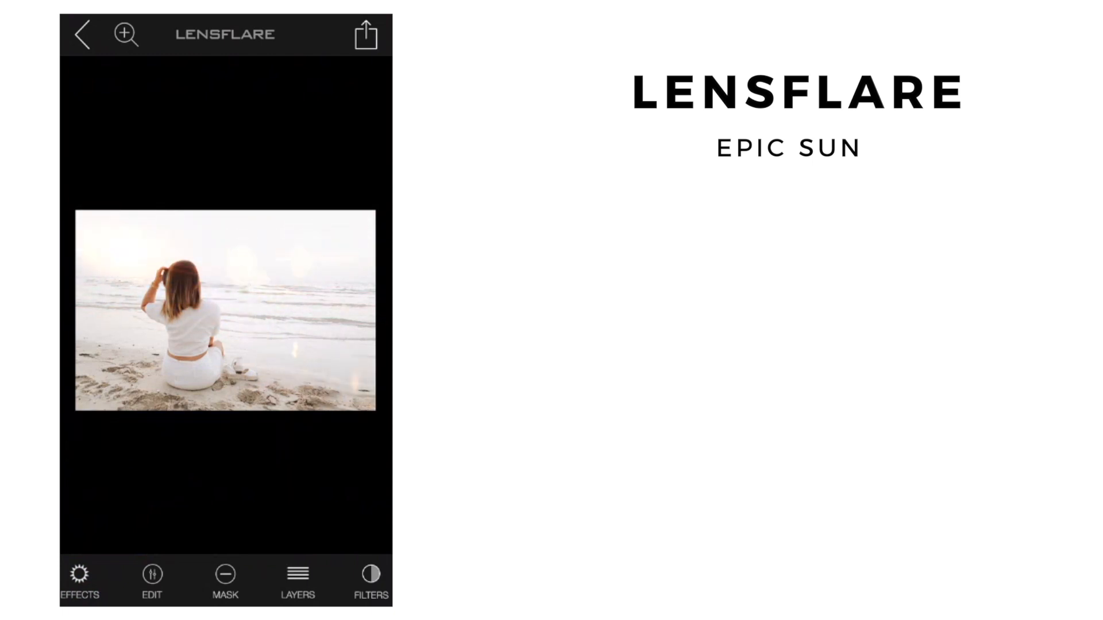
# - Adjust the flare settings and place a warm sun flare near the woman's waist on the pier photo
pyautogui.click(152, 582)
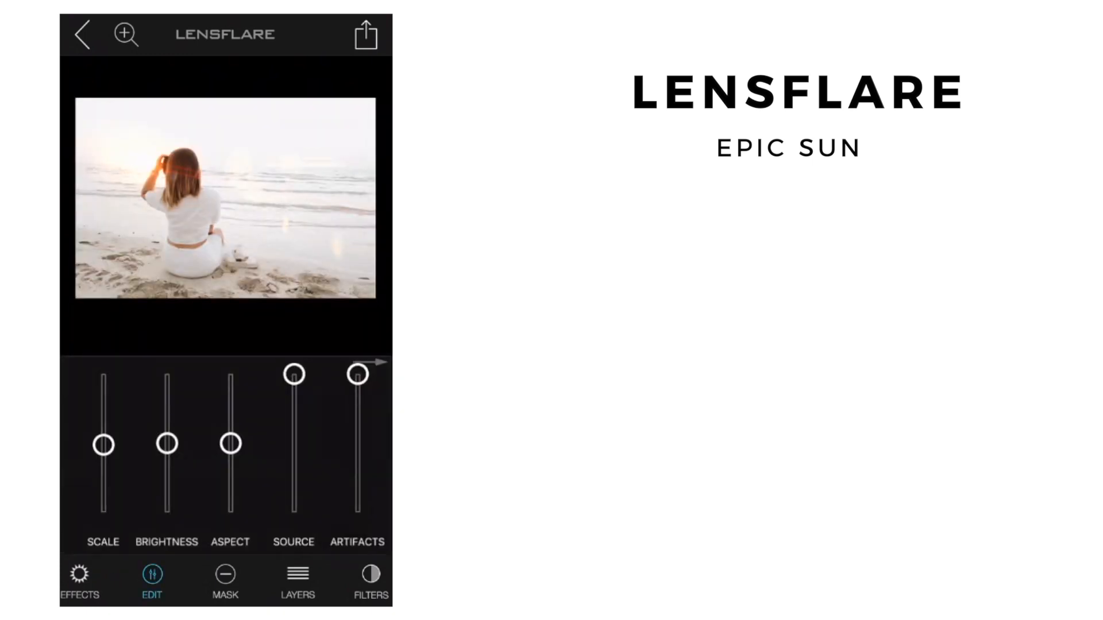
pyautogui.click(366, 33)
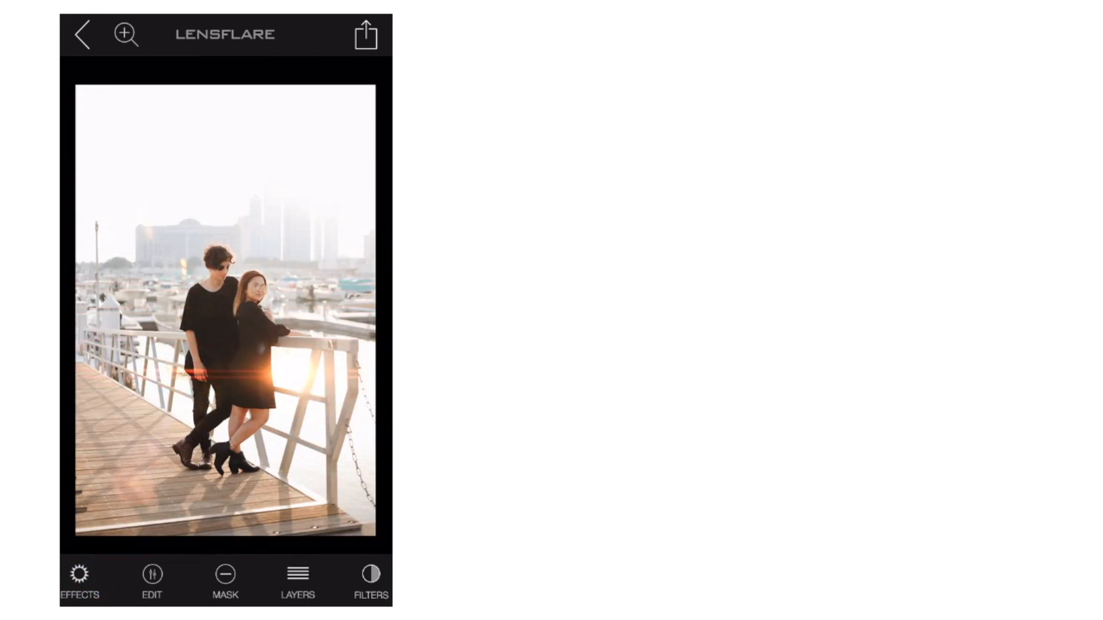
# - Apply the streaked red flare, lower its Artifacts amount, review Color and confirm the softer glow
pyautogui.click(152, 577)
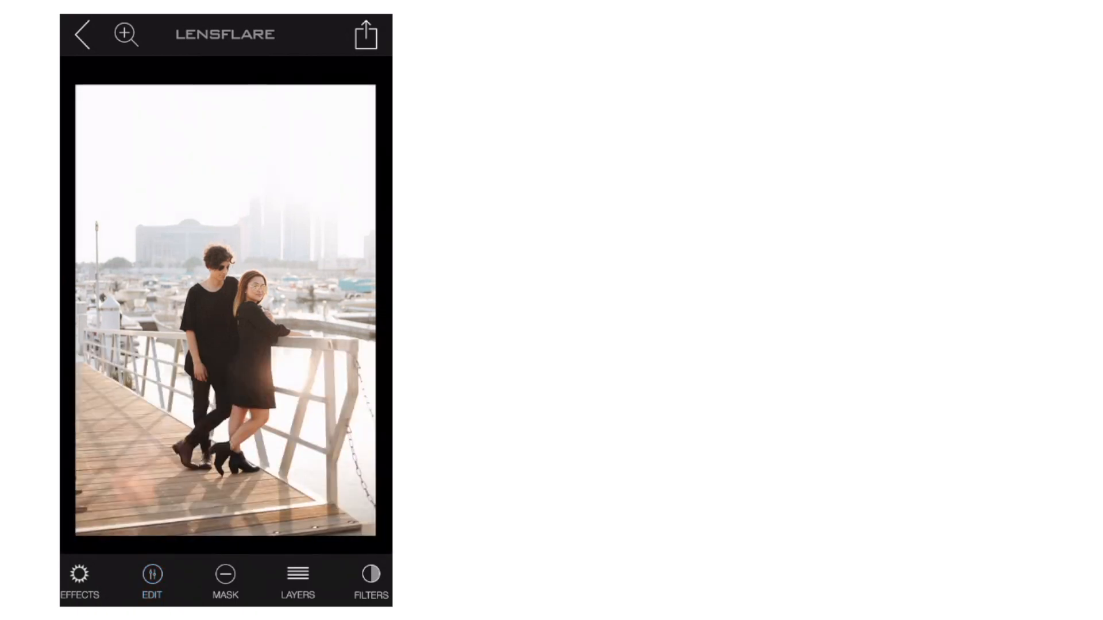
pyautogui.click(152, 577)
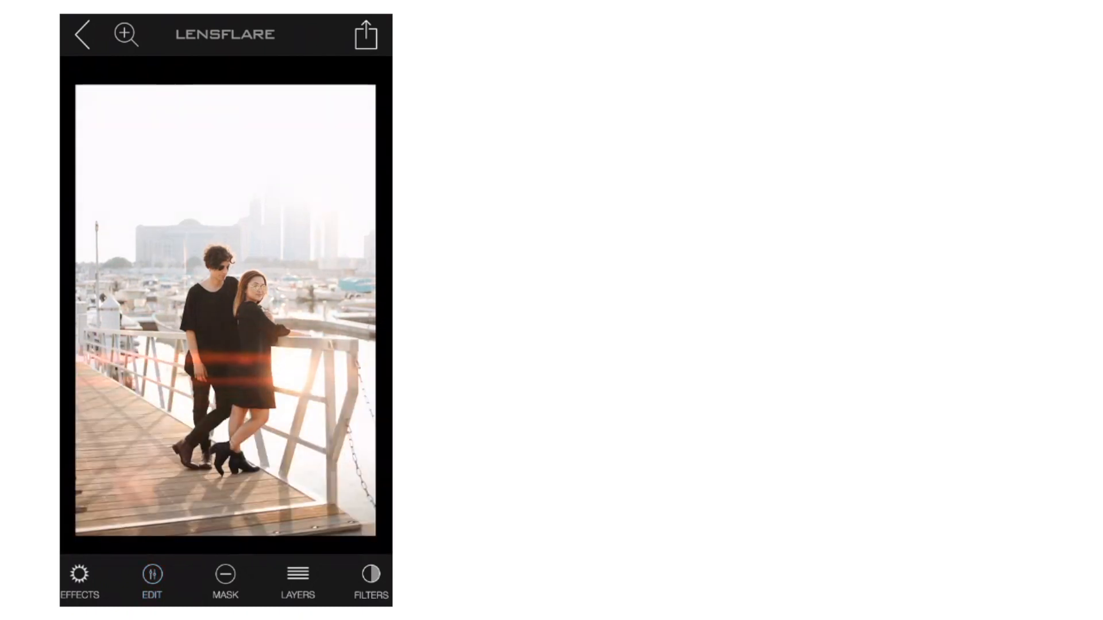
pyautogui.click(152, 576)
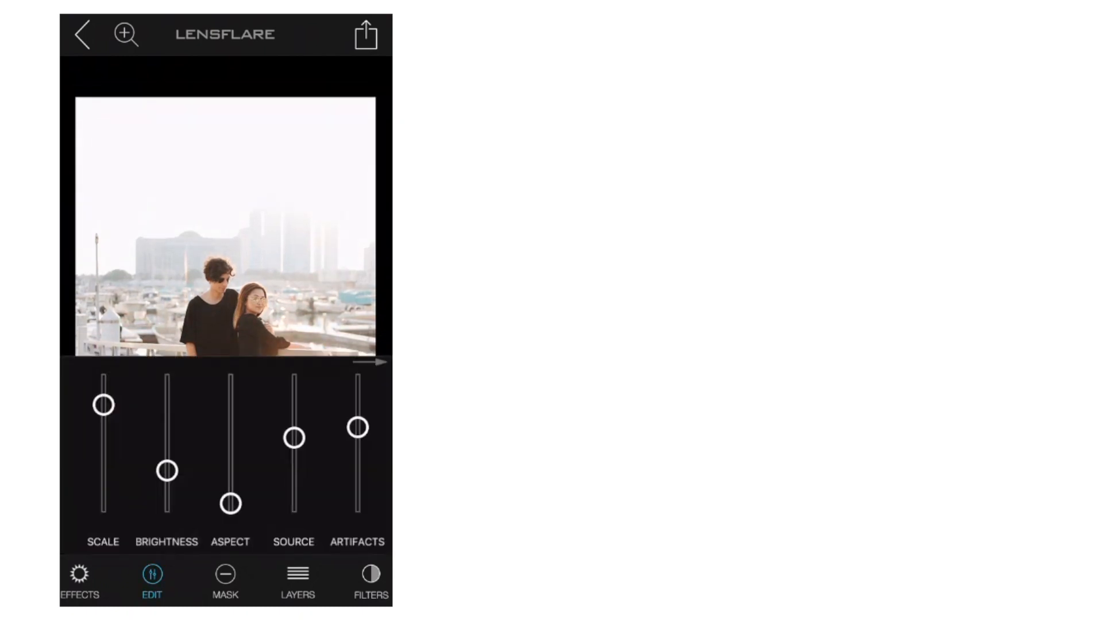
pyautogui.moveTo(357, 427); pyautogui.dragTo(358, 475)
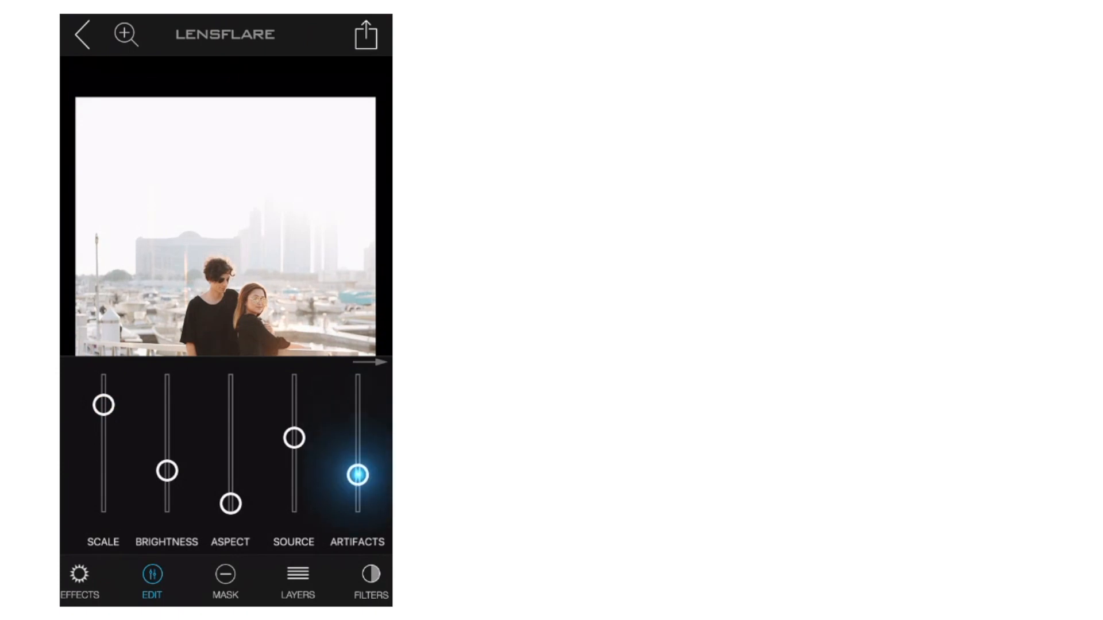
pyautogui.click(357, 475)
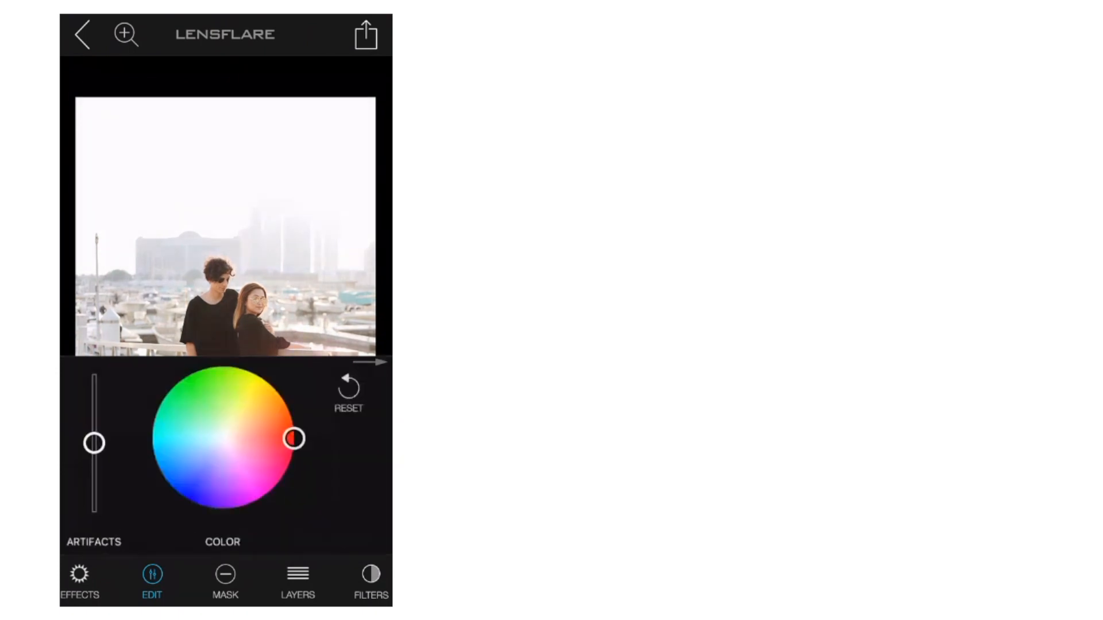
pyautogui.click(152, 577)
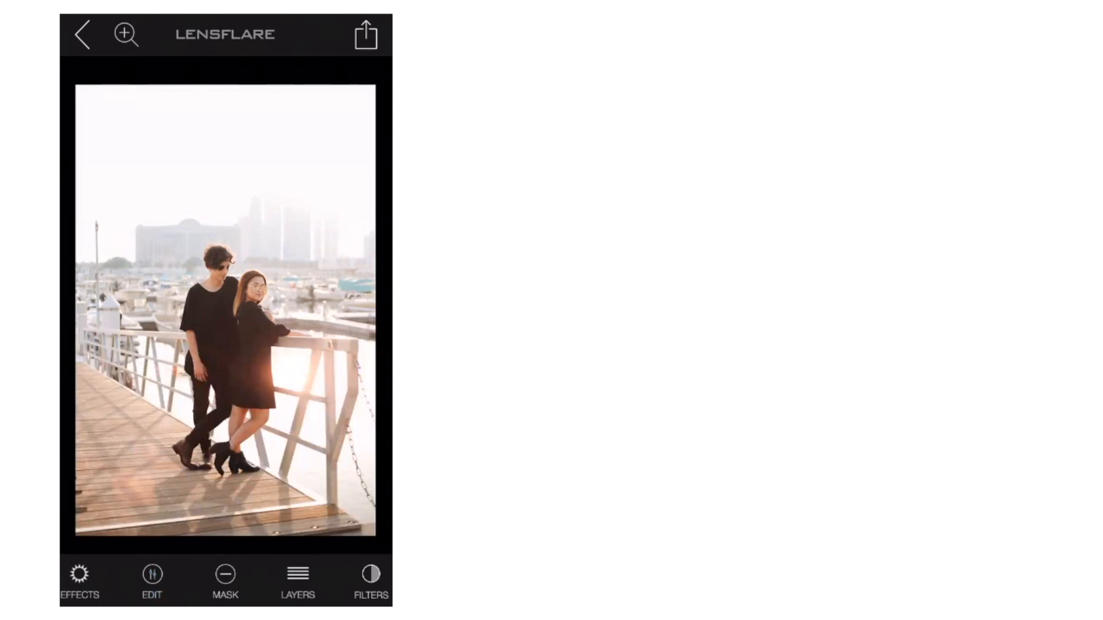
# - Leave LensFlare and return to the home screen
pyautogui.click(365, 34)
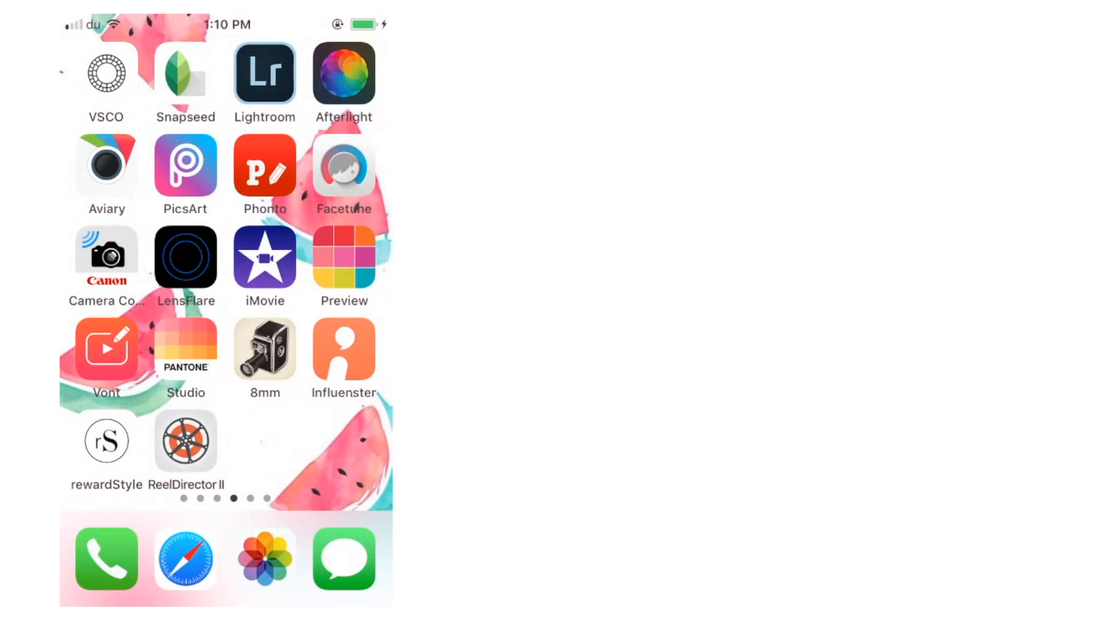
# - Launch Preview and scroll down through the My Gallery Instagram grid
pyautogui.click(344, 256)
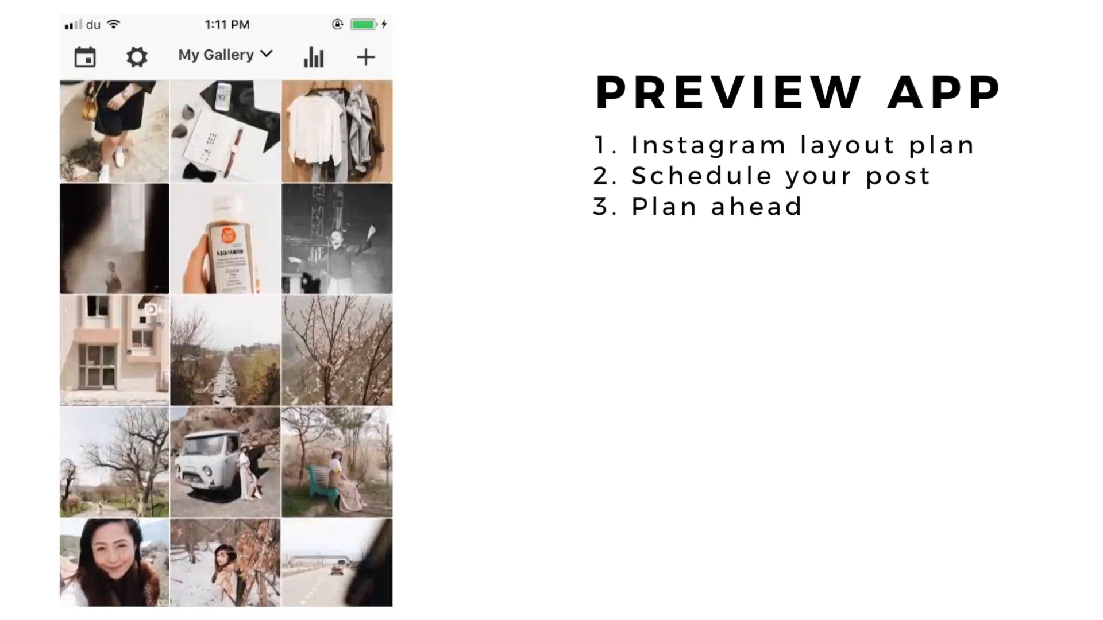
pyautogui.scroll(-3)
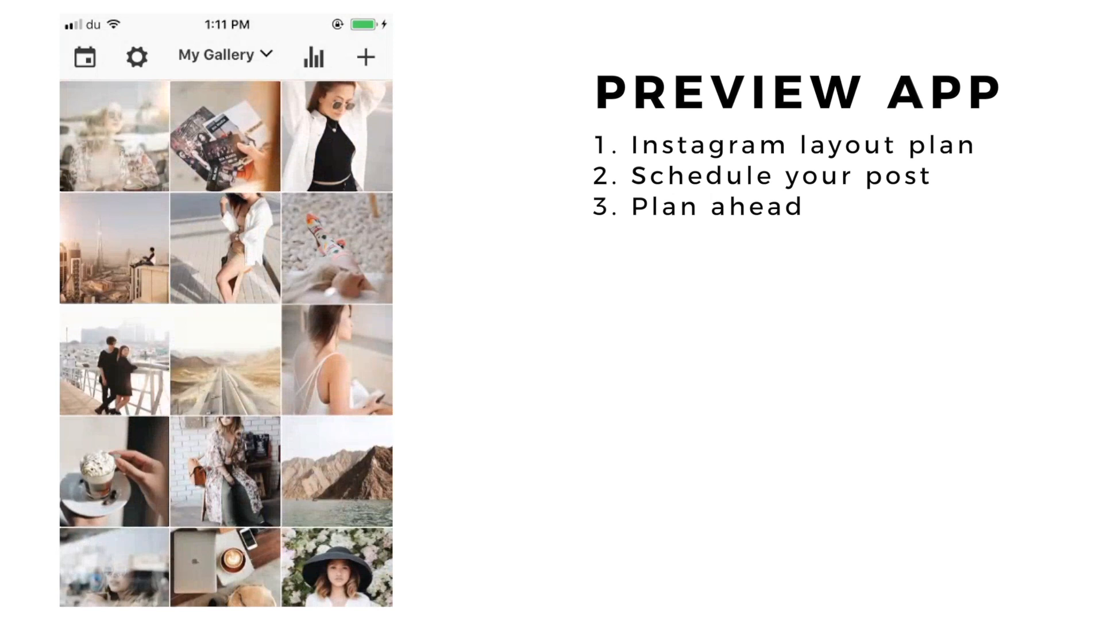
pyautogui.scroll(-3)
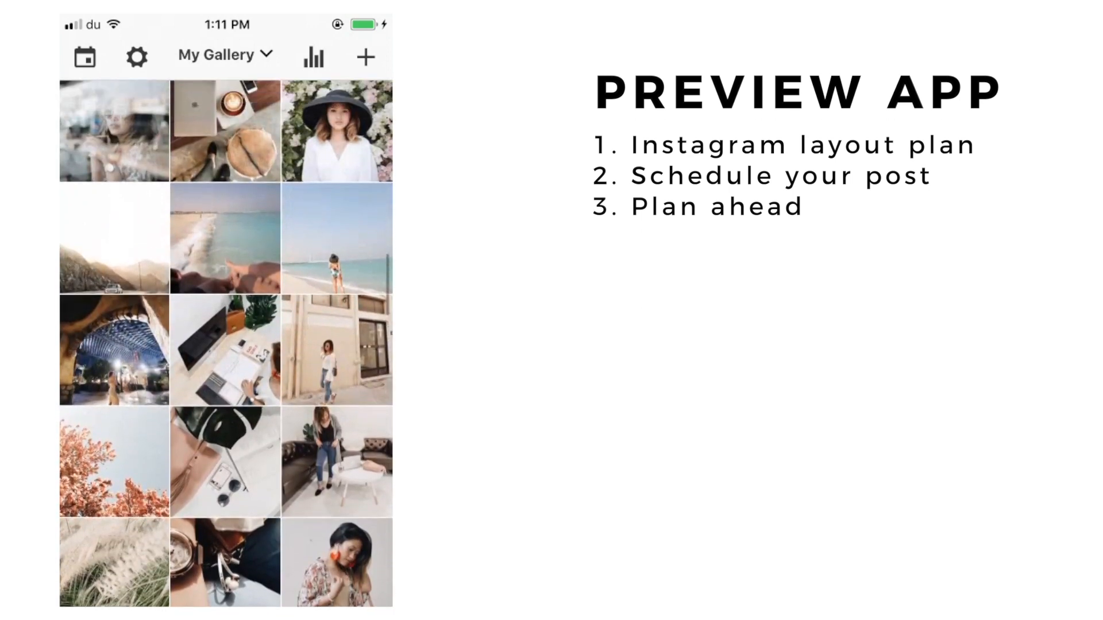
pyautogui.scroll(-3)
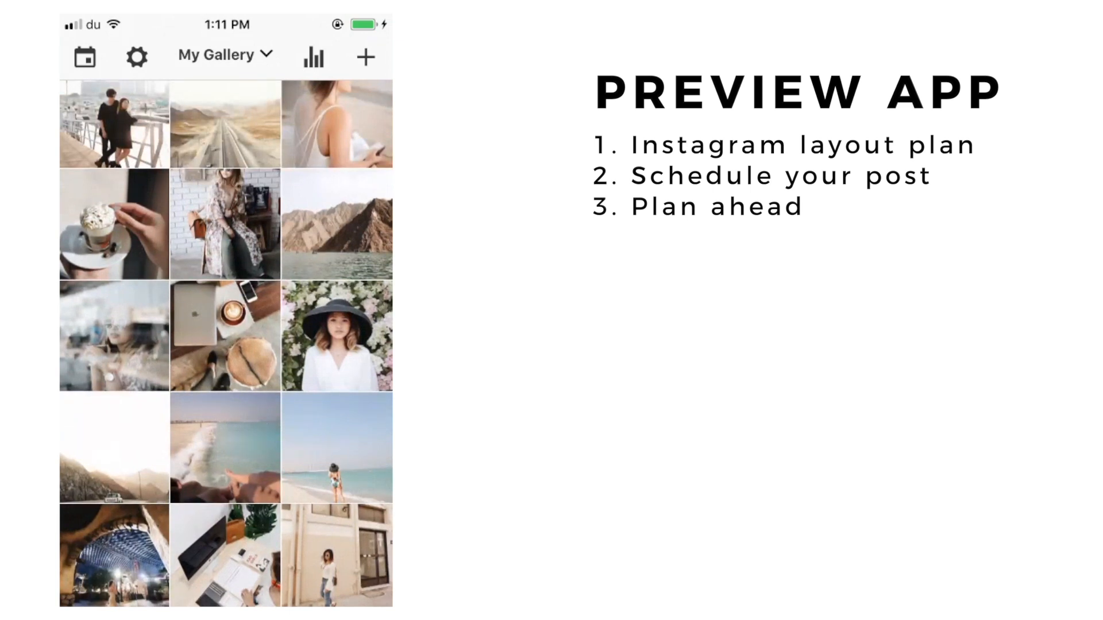
pyautogui.scroll(-3)
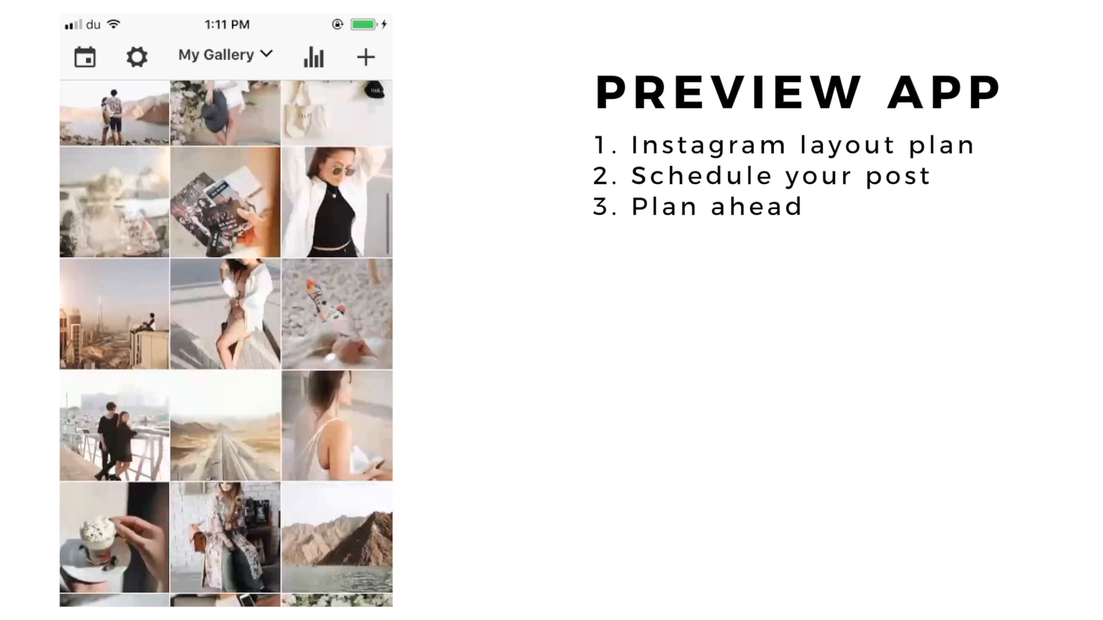
pyautogui.scroll(-3)
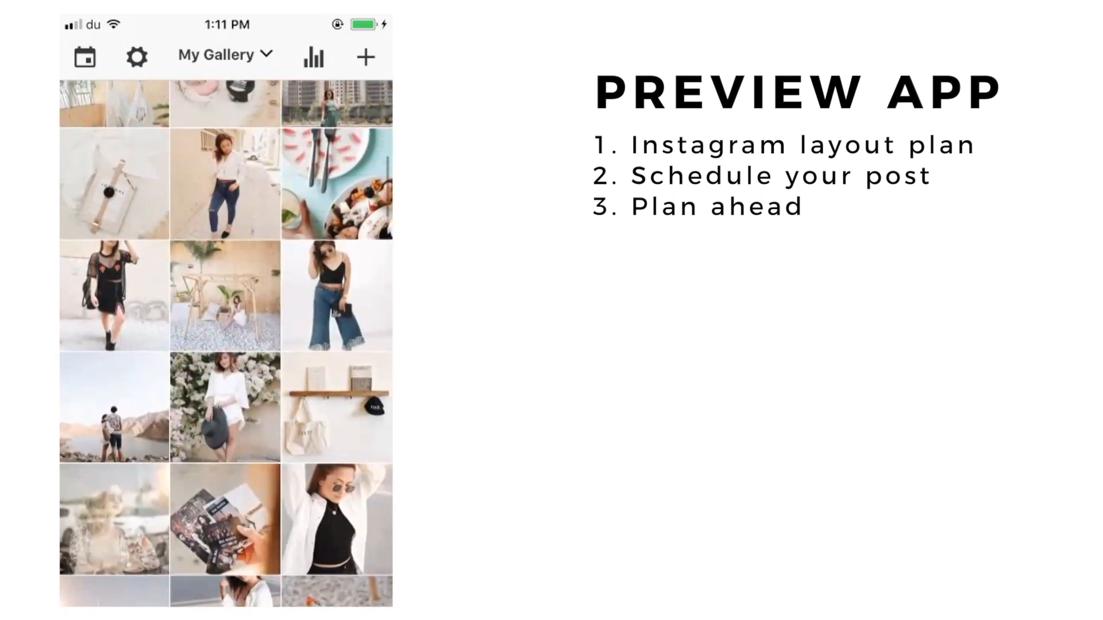
pyautogui.scroll(-3)
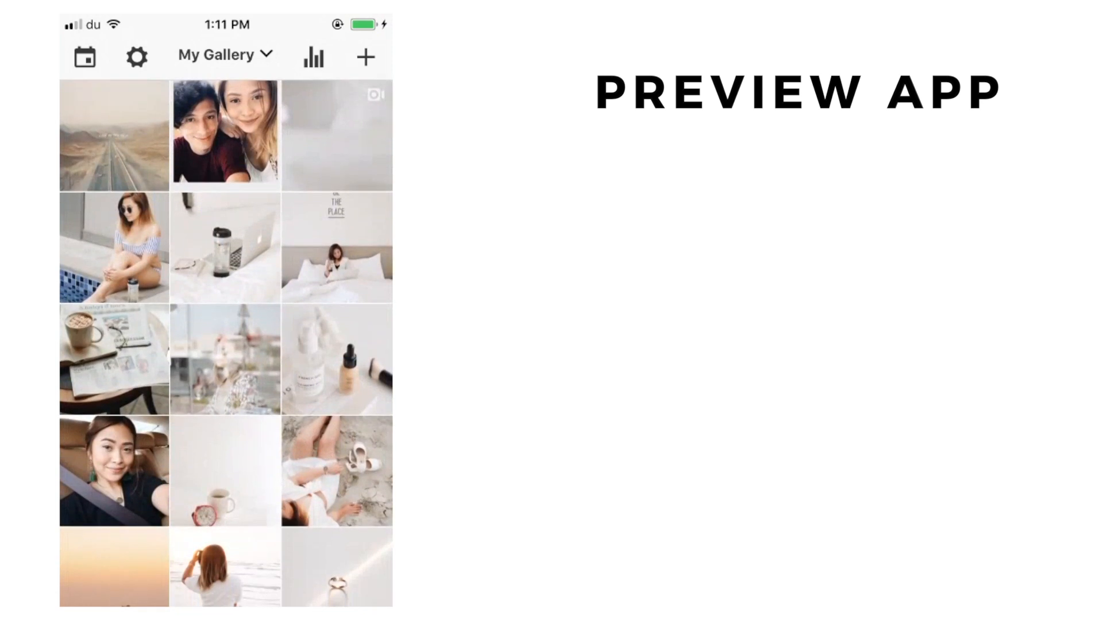
# - Import the bottles, beach woman, sunset sea and pier couple photos from Photo/Video into the grid
pyautogui.click(365, 58)
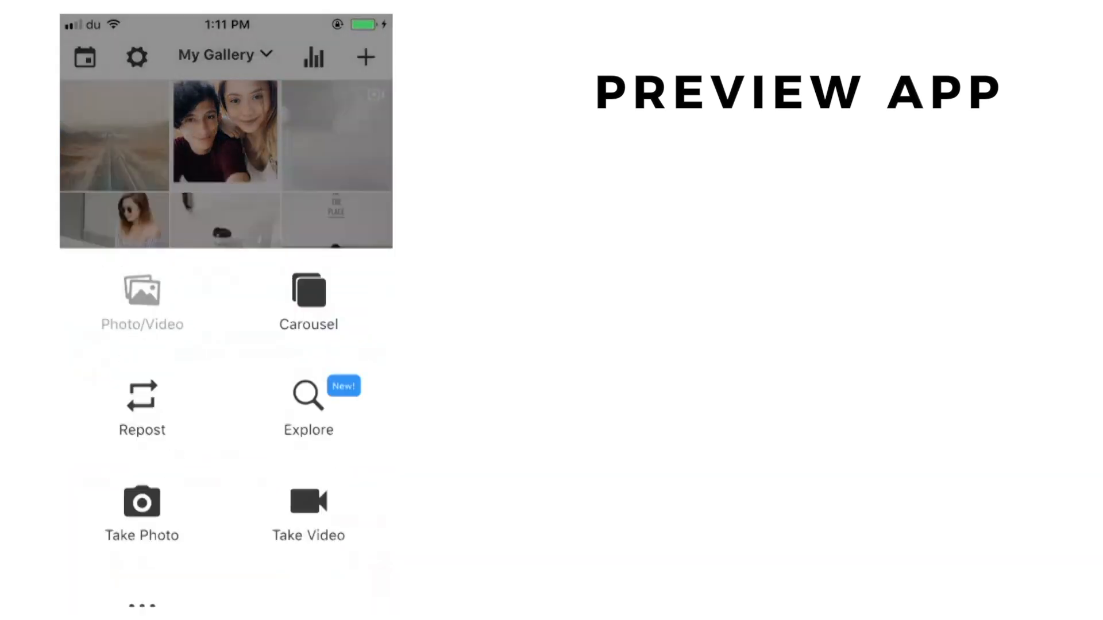
pyautogui.click(141, 295)
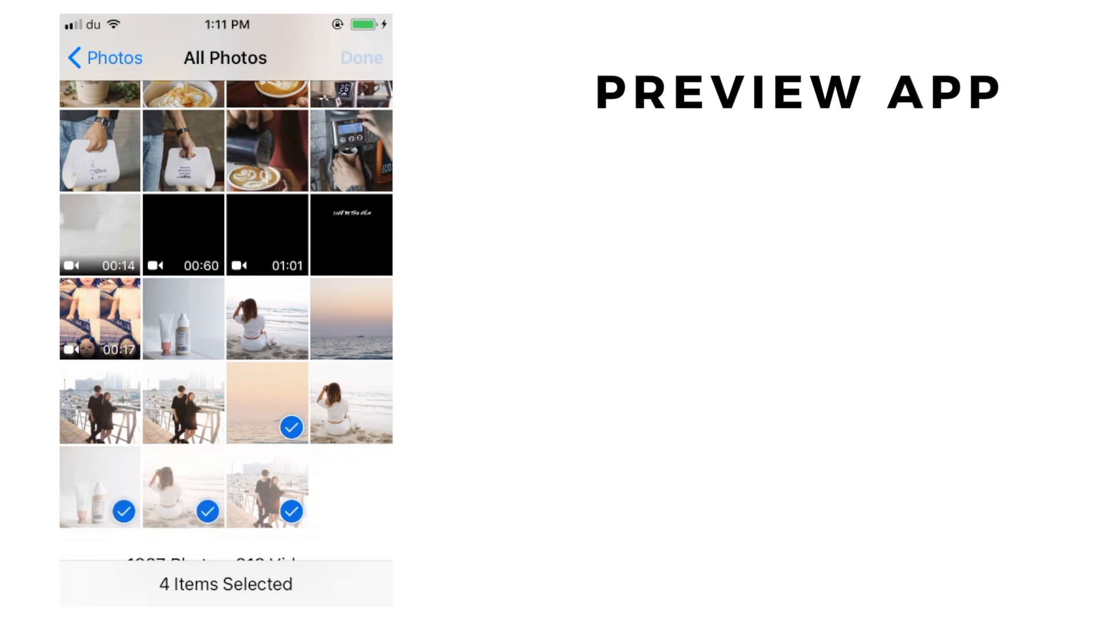
pyautogui.click(361, 57)
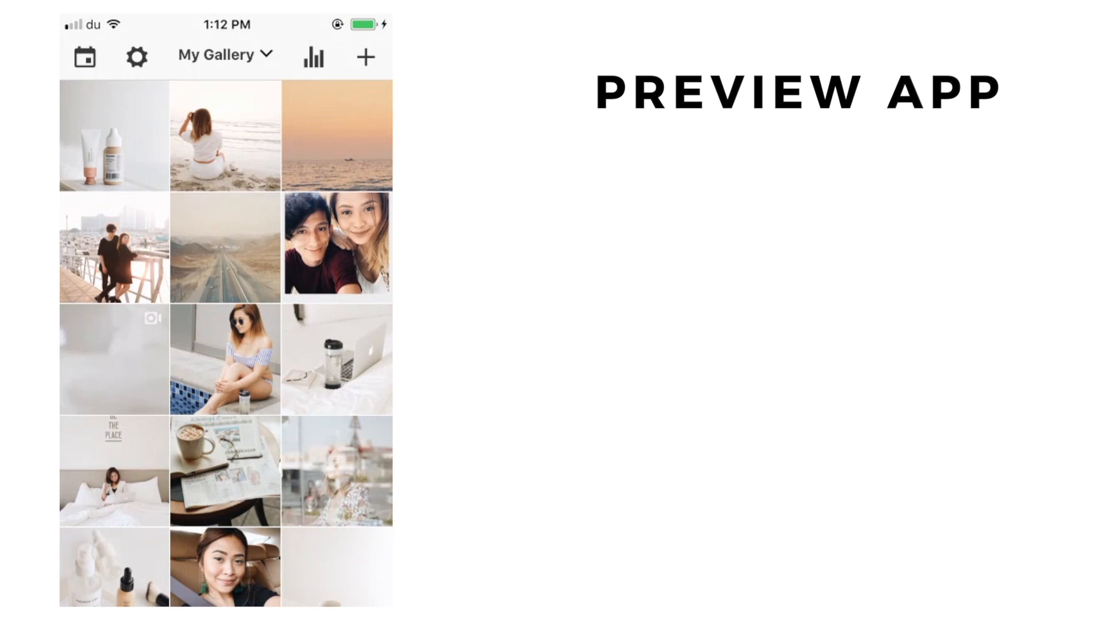
# - Scroll through My Gallery to review how the new top row fits the layout
pyautogui.scroll(-3)
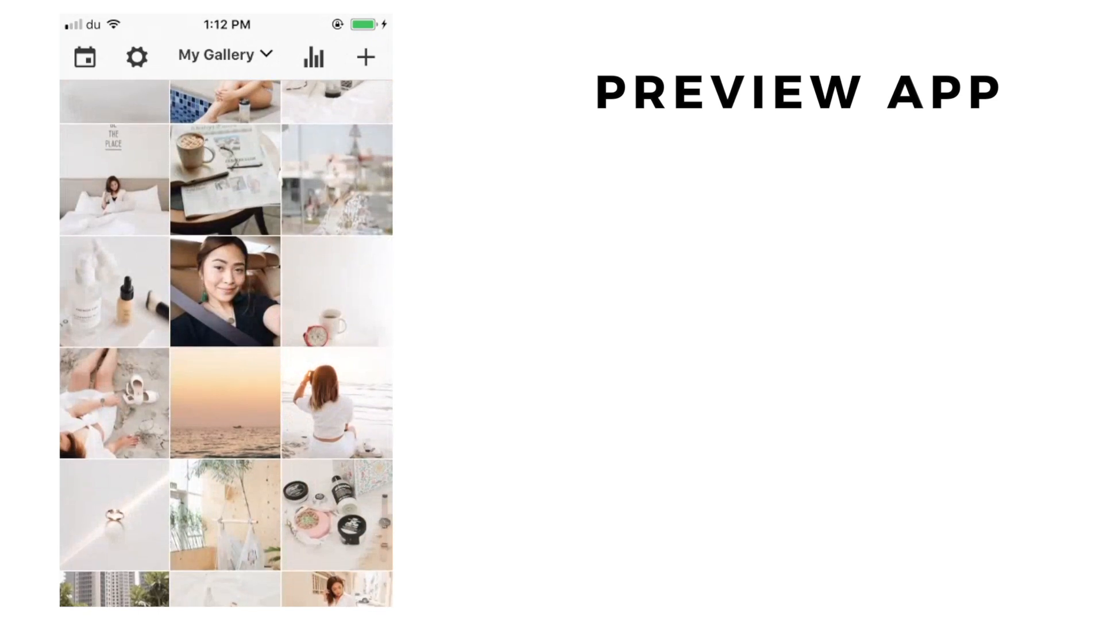
pyautogui.scroll(-3)
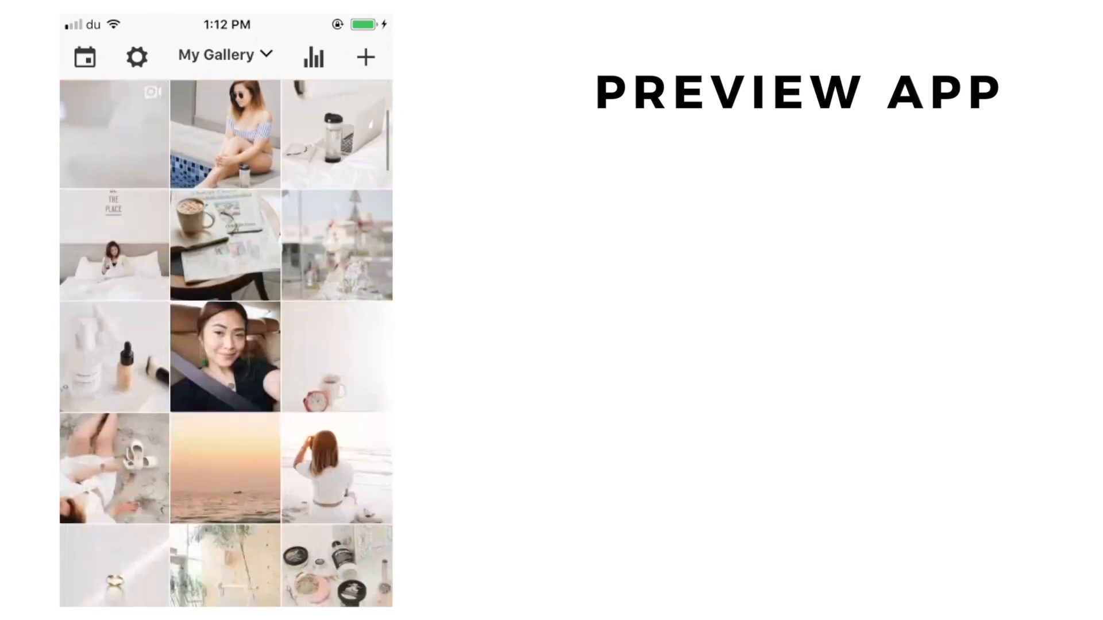
pyautogui.scroll(-3)
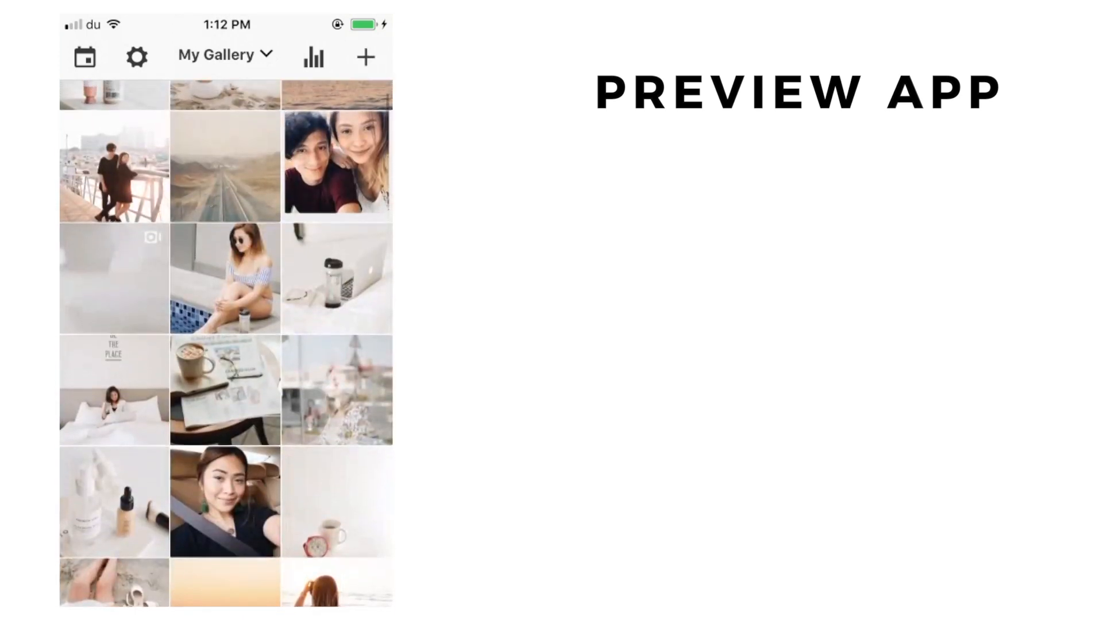
pyautogui.scroll(-3)
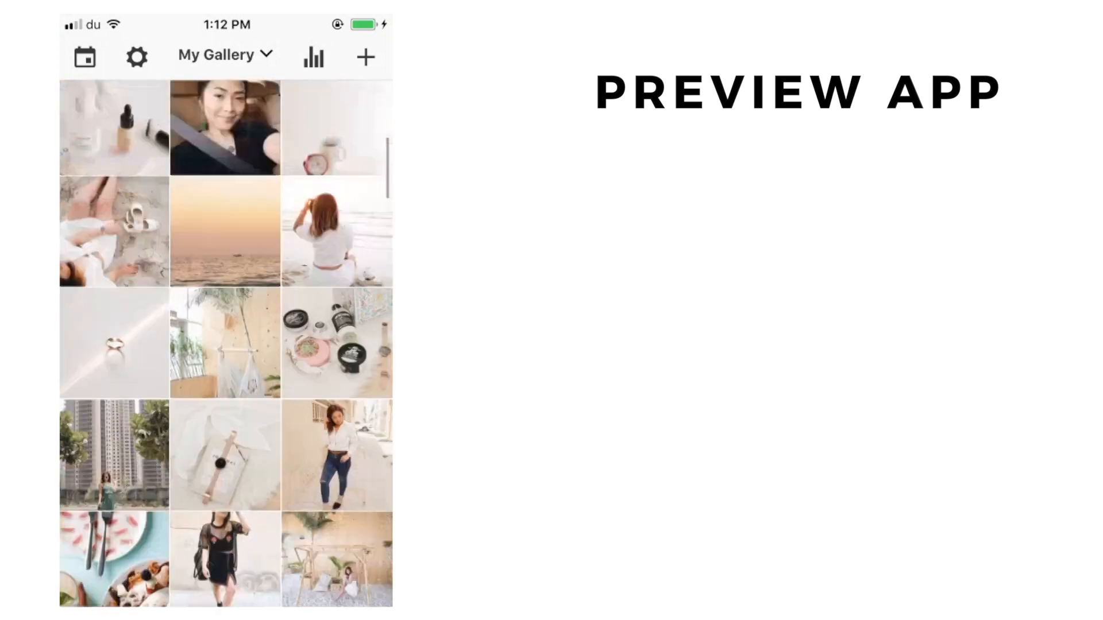
pyautogui.scroll(-3)
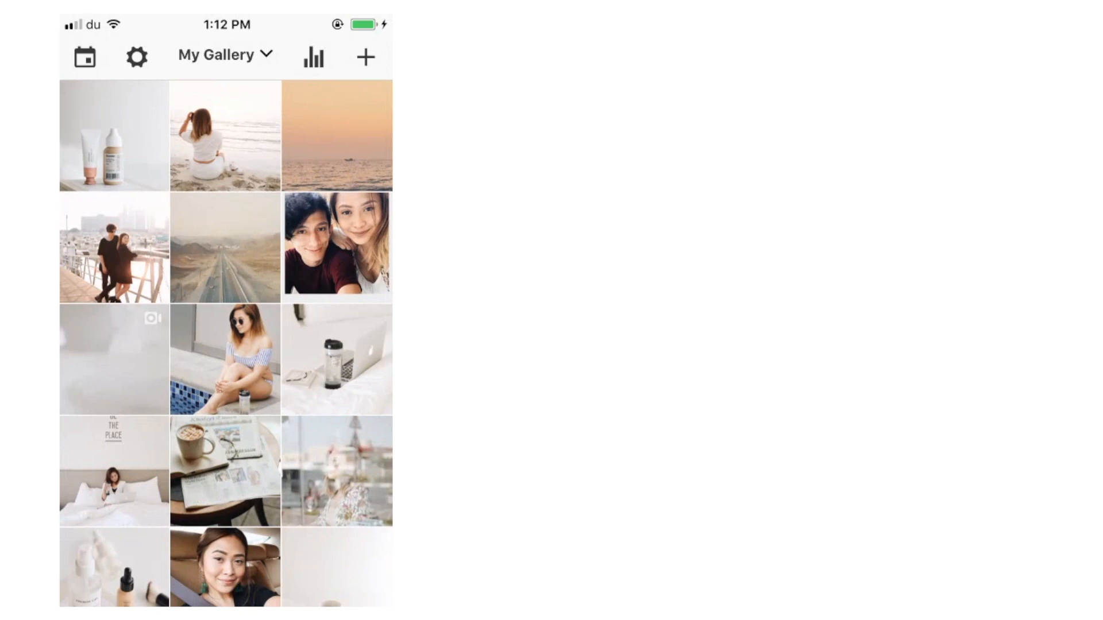
pyautogui.scroll(-3)
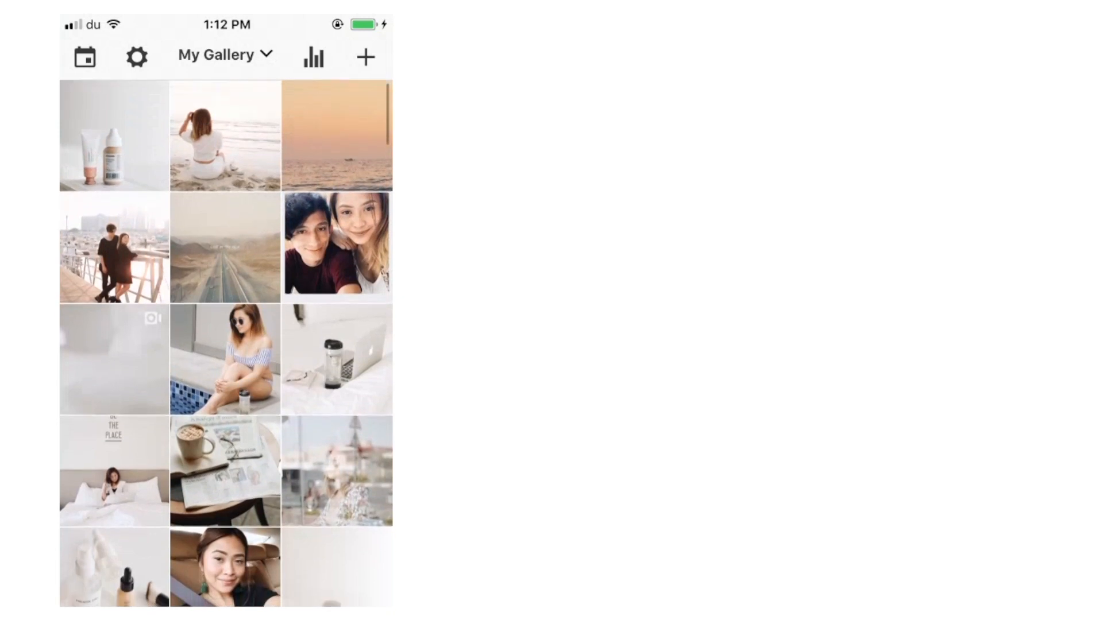
pyautogui.scroll(-3)
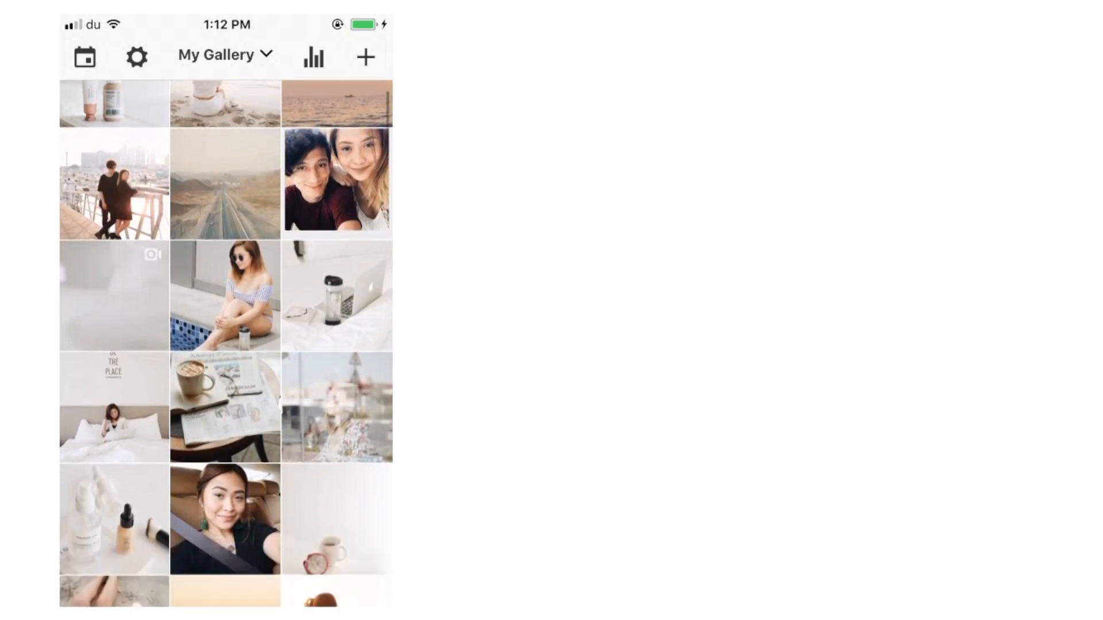
pyautogui.scroll(-3)
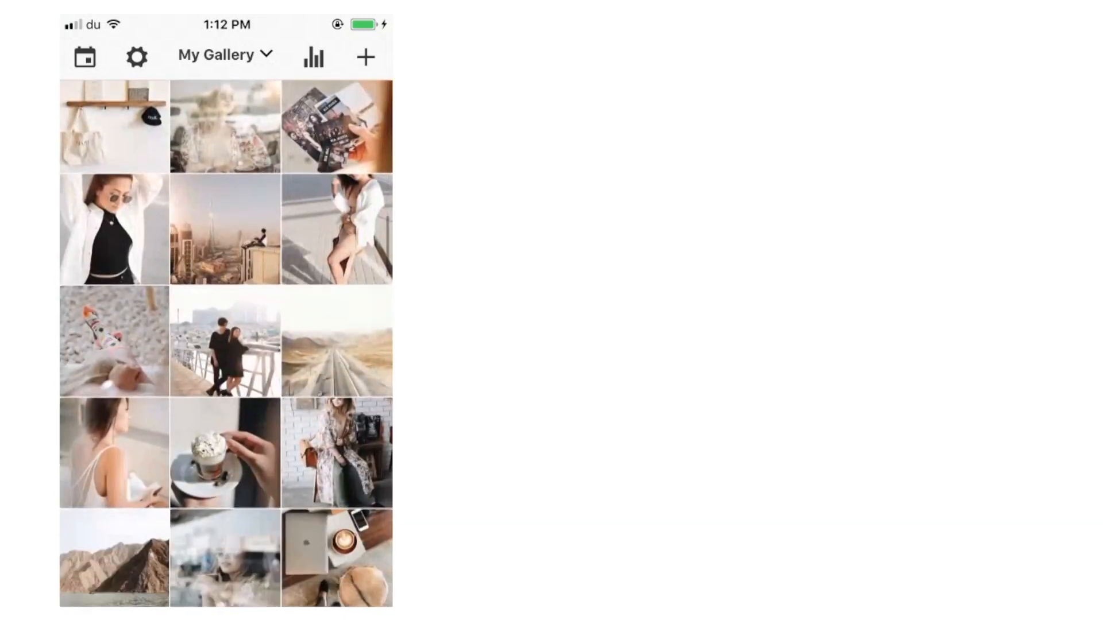
pyautogui.scroll(-3)
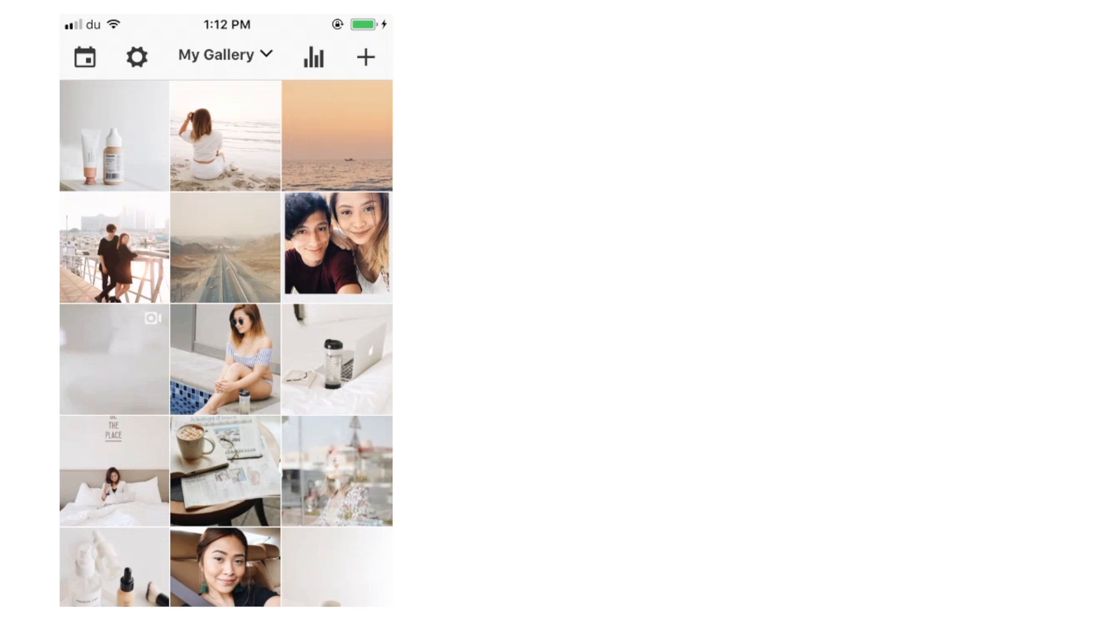
# - Swap the sunset sea photo into first place ahead of the skincare bottles photo
pyautogui.click(224, 136)
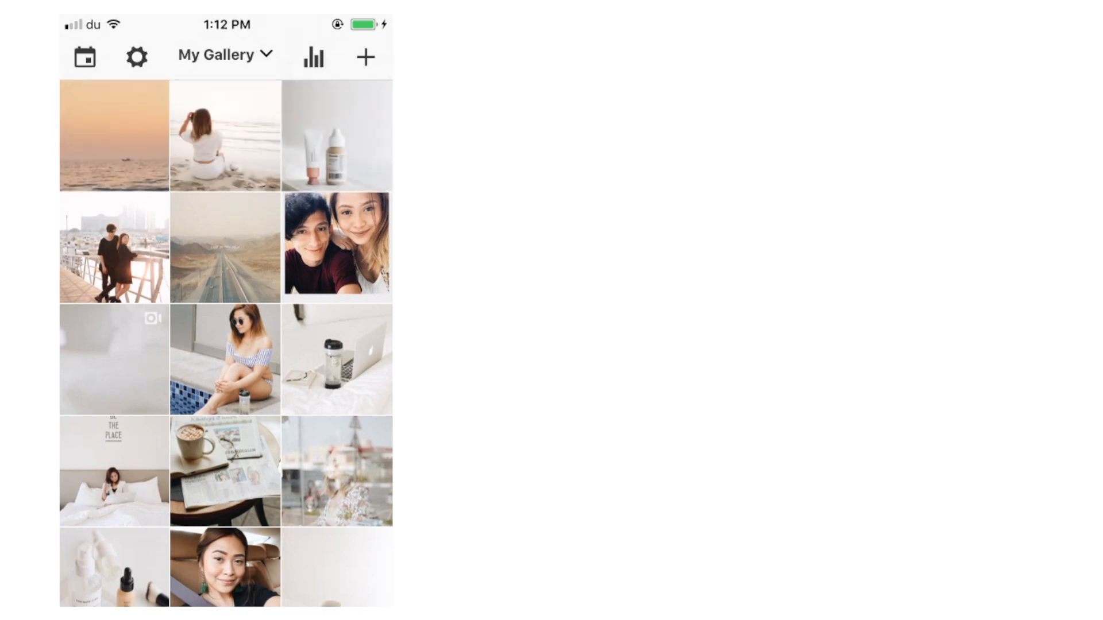
pyautogui.scroll(-3)
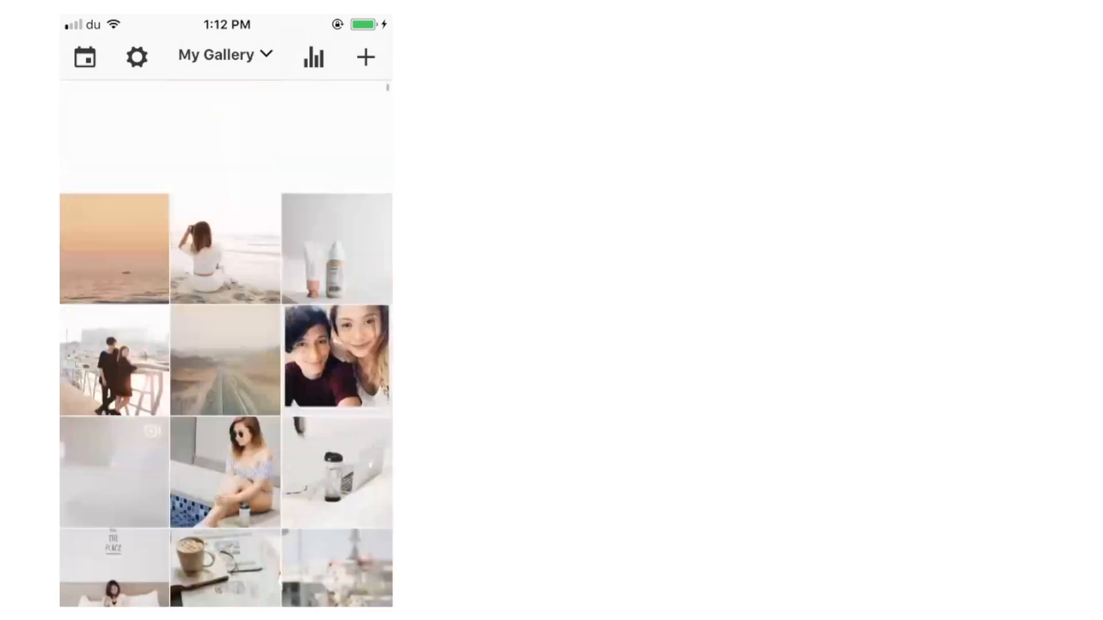